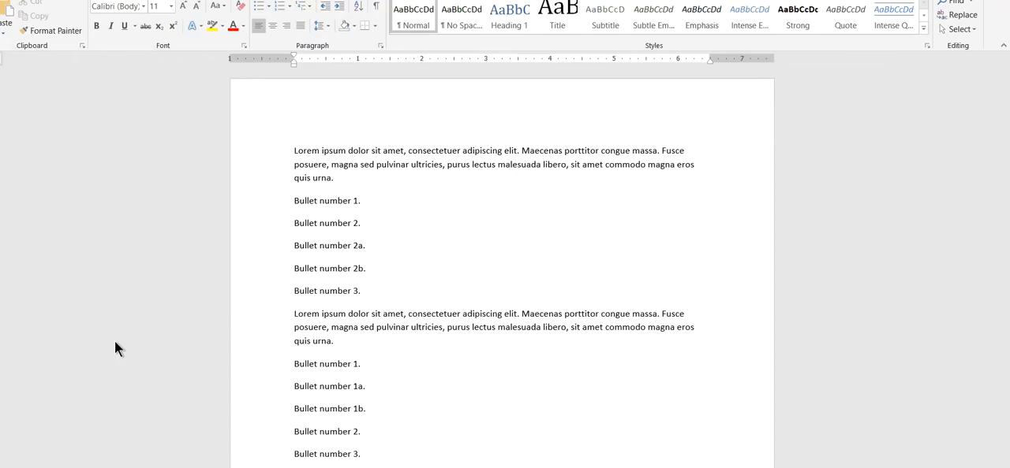
# Show the Styles pane and place the insertion point at 'Bullet number 1.'.
pyautogui.click(926, 45)
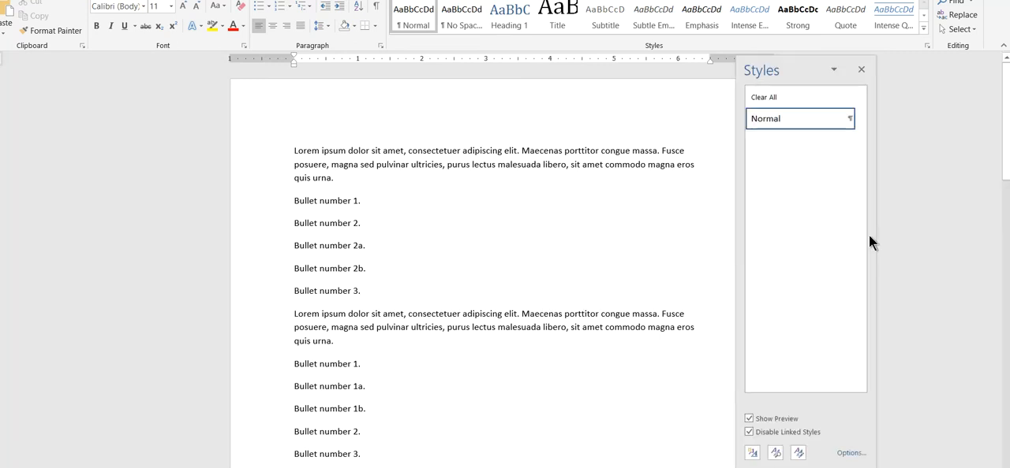
pyautogui.moveTo(1005, 152)
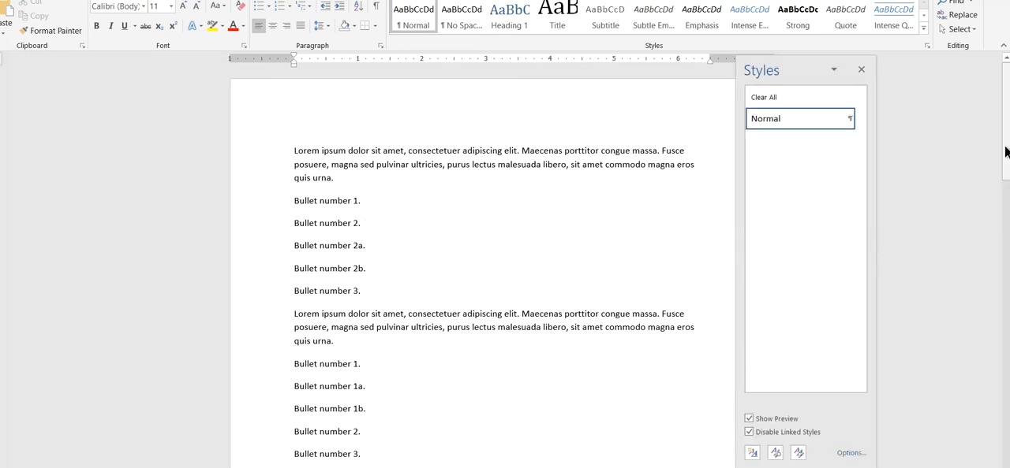
pyautogui.scroll(-3)
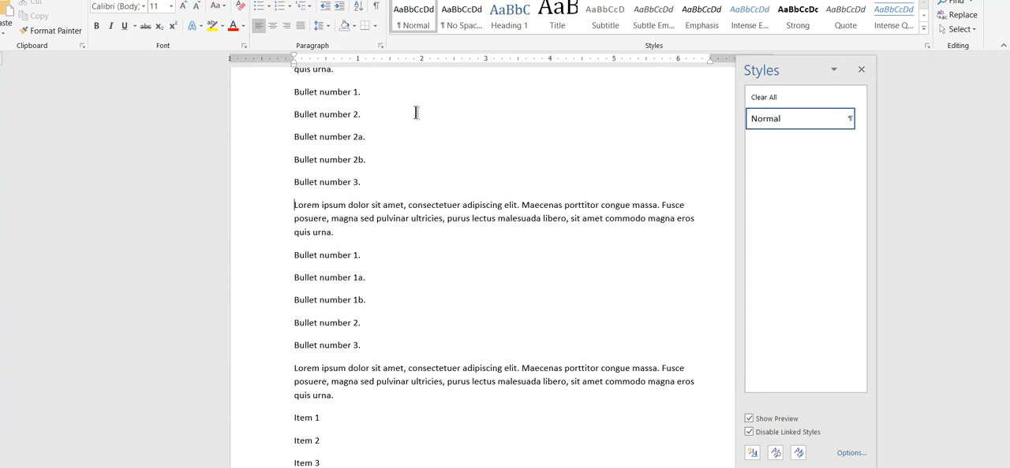
pyautogui.scroll(-3)
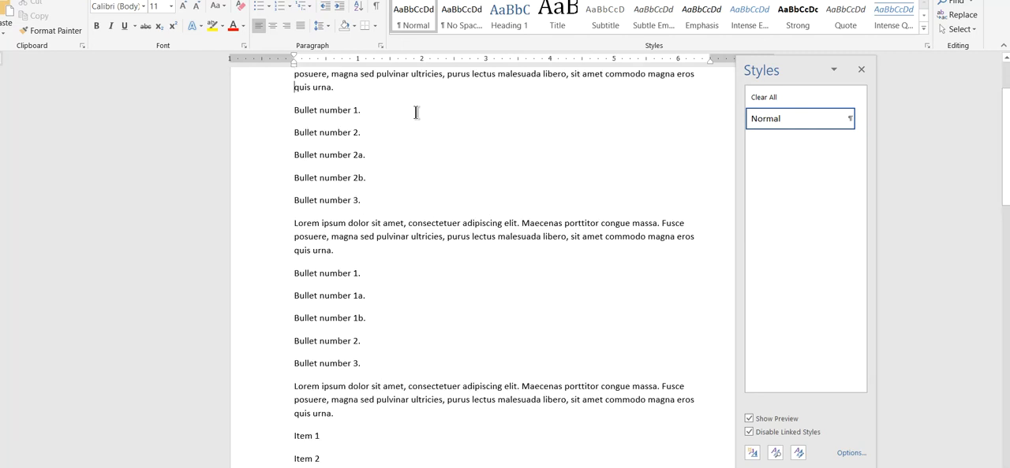
pyautogui.moveTo(780, 293)
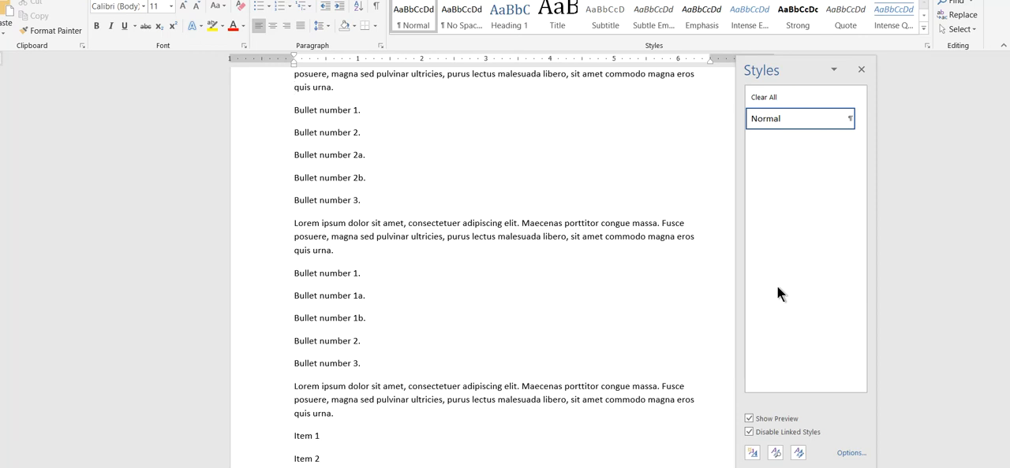
pyautogui.moveTo(111, 16)
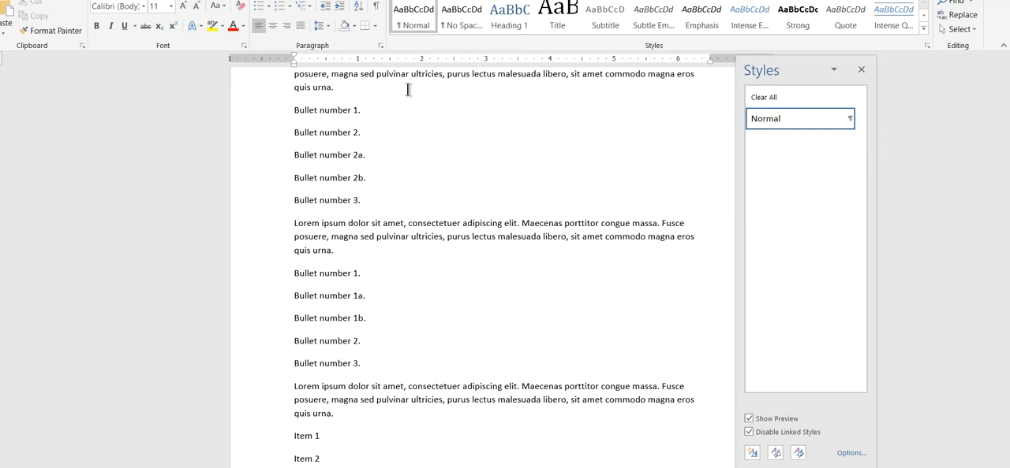
pyautogui.click(293, 109)
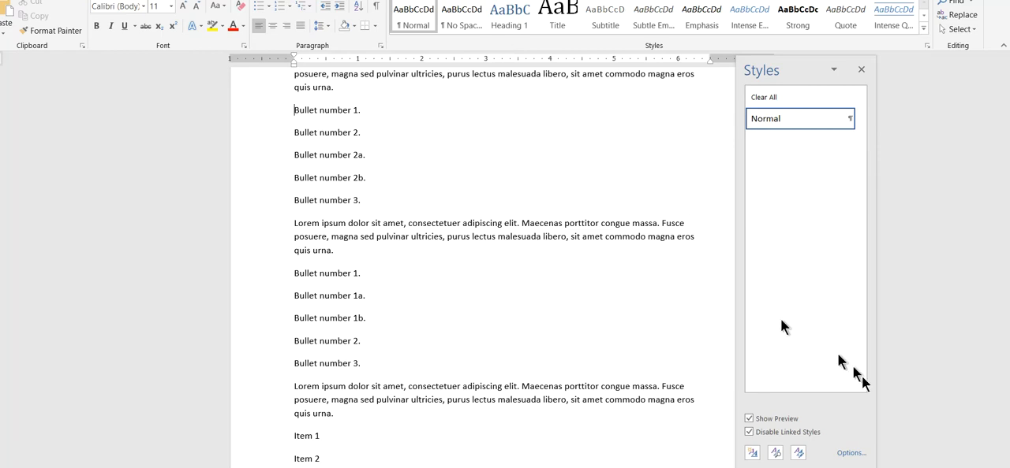
# Set the Styles pane to list all styles alphabetically and scroll to the List Bullet styles.
pyautogui.click(851, 453)
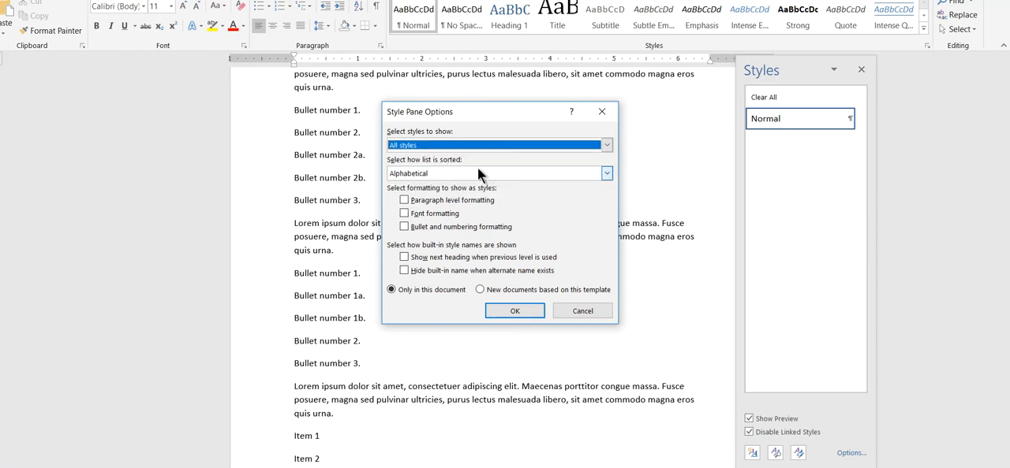
pyautogui.click(515, 310)
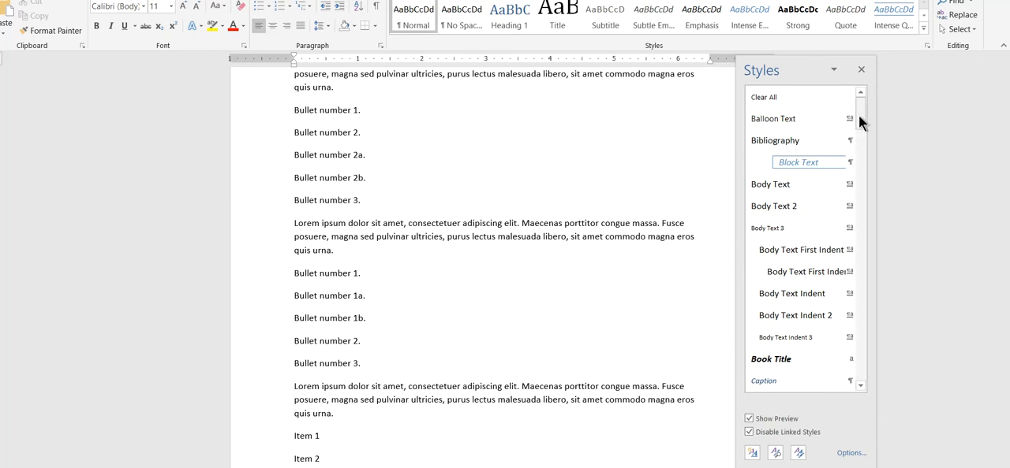
pyautogui.scroll(-3)
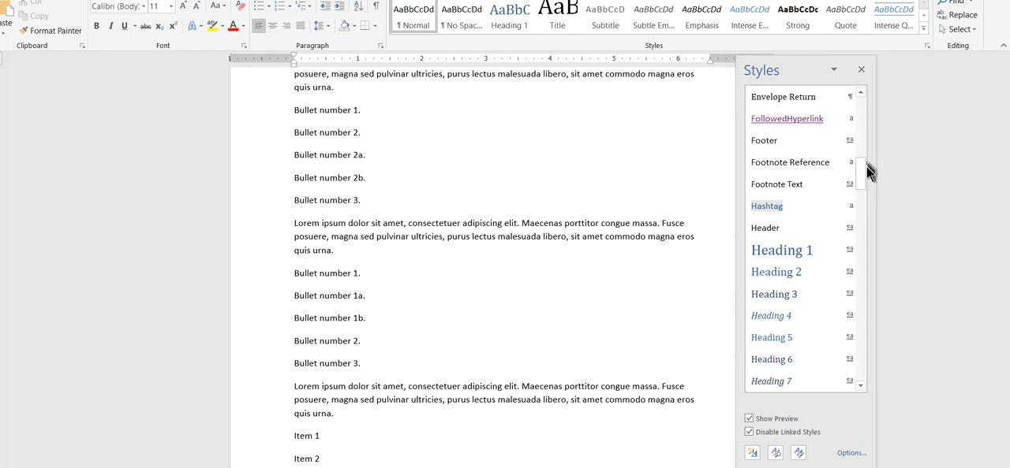
pyautogui.scroll(-3)
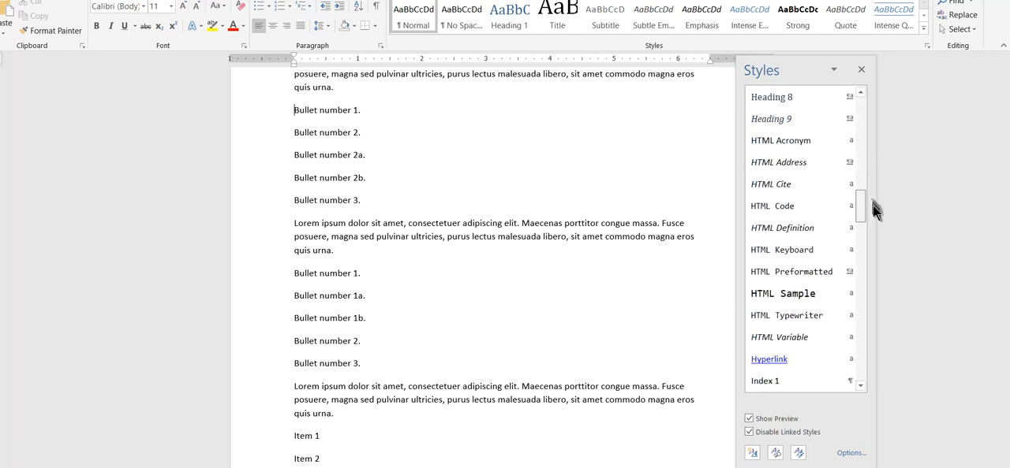
pyautogui.scroll(-3)
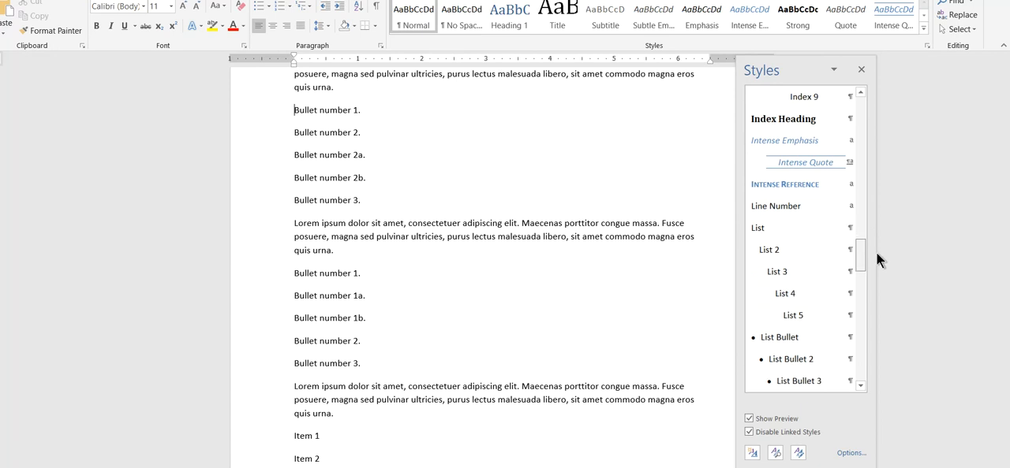
pyautogui.scroll(-3)
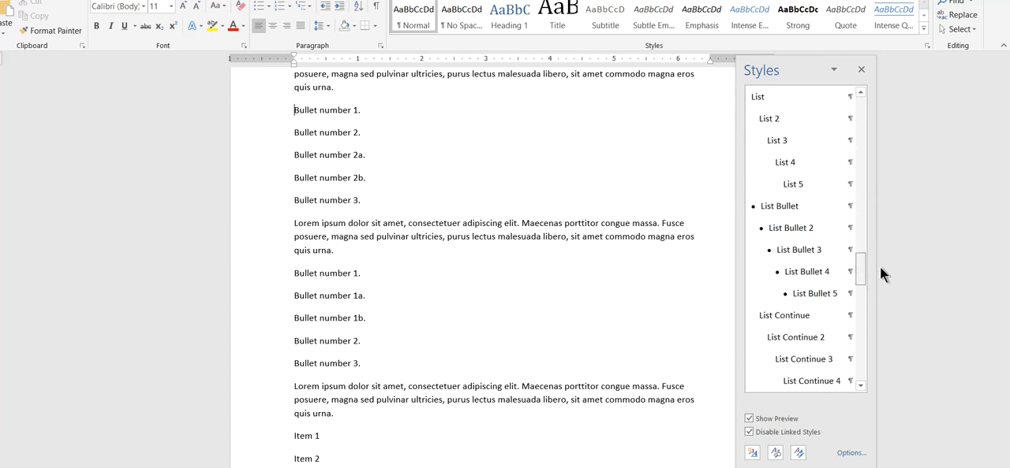
pyautogui.scroll(-3)
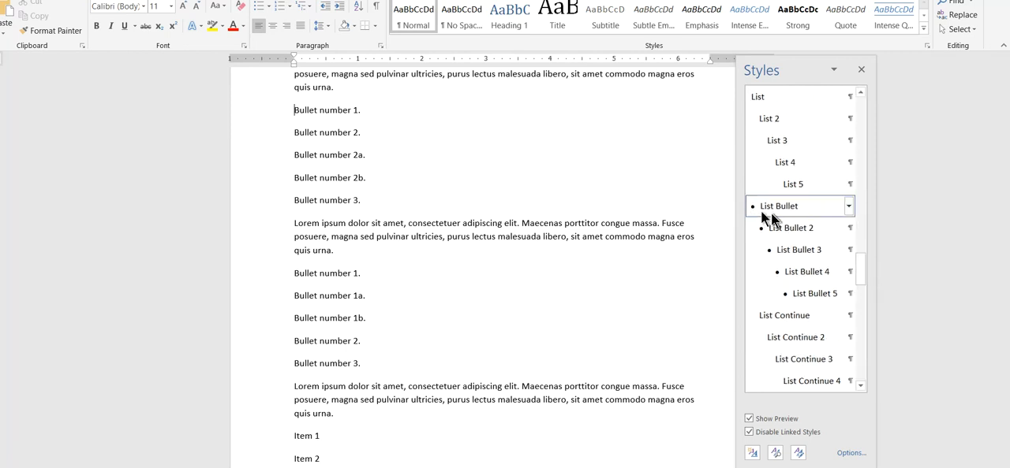
# Apply List Bullet to Bullet number 1 through Bullet number 3, then select the 2a line.
pyautogui.click(779, 206)
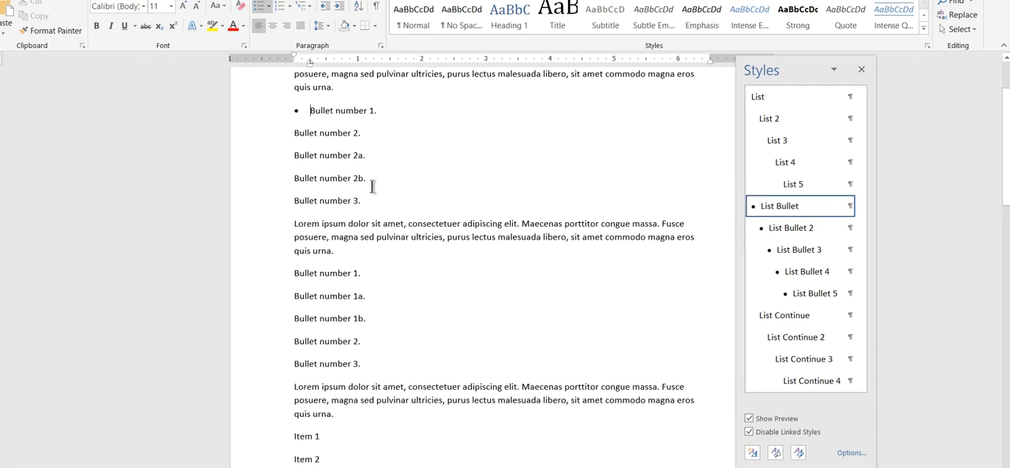
pyautogui.moveTo(370, 185)
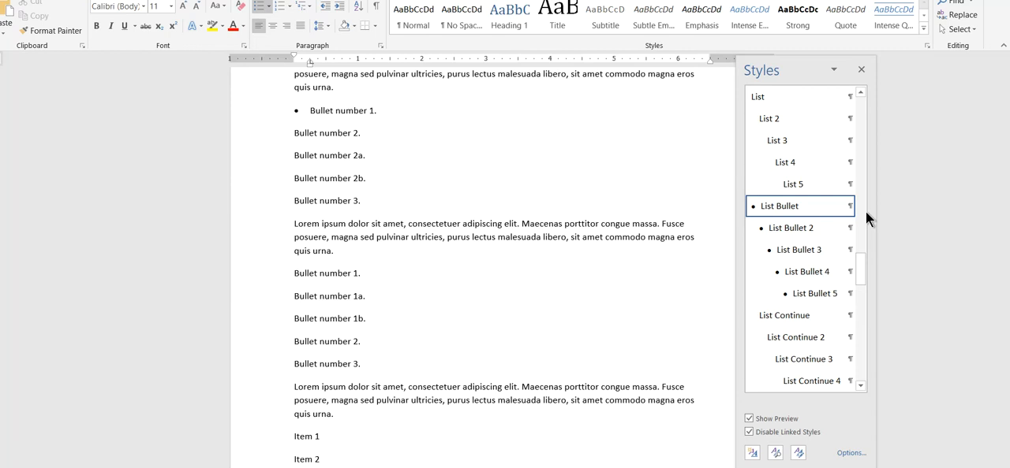
pyautogui.click(362, 133)
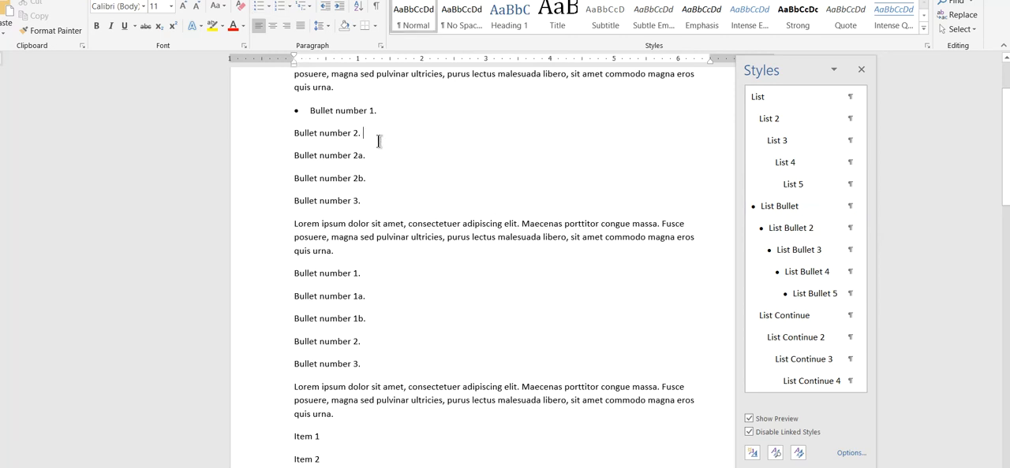
pyautogui.moveTo(359, 133); pyautogui.dragTo(361, 200)
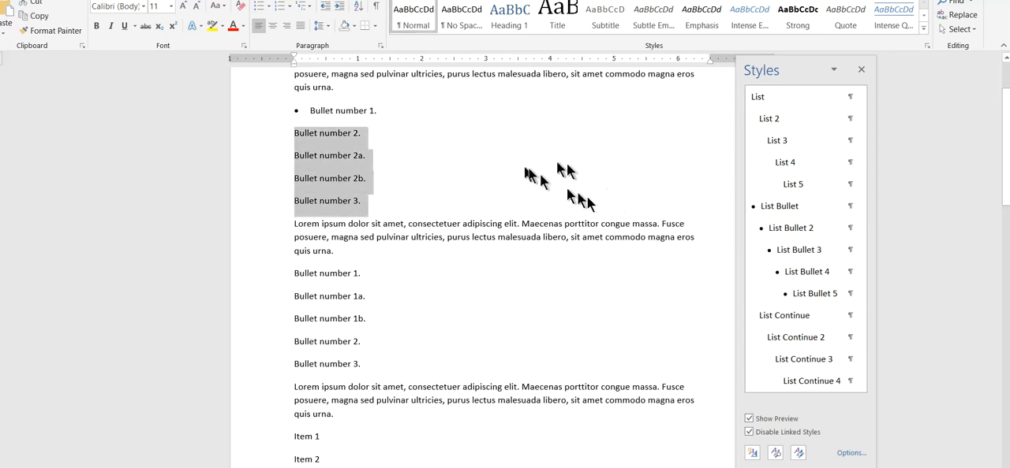
pyautogui.click(779, 205)
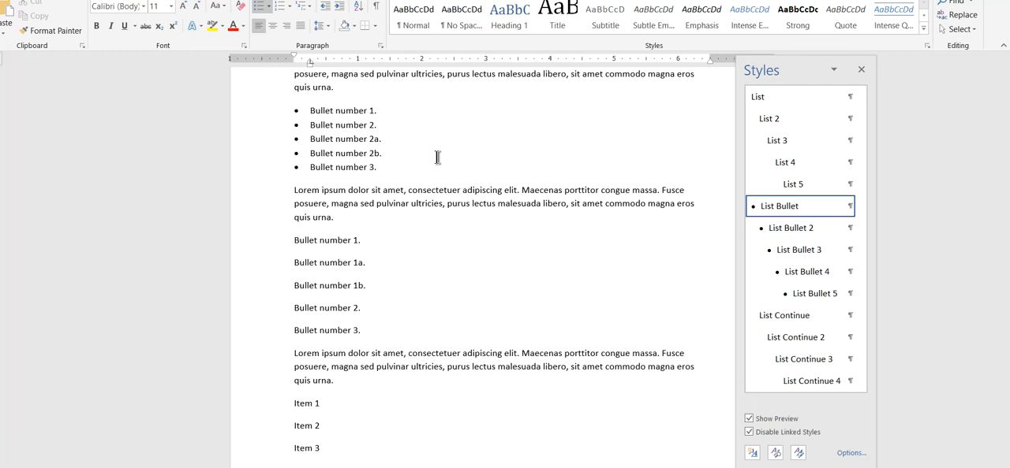
pyautogui.click(383, 153)
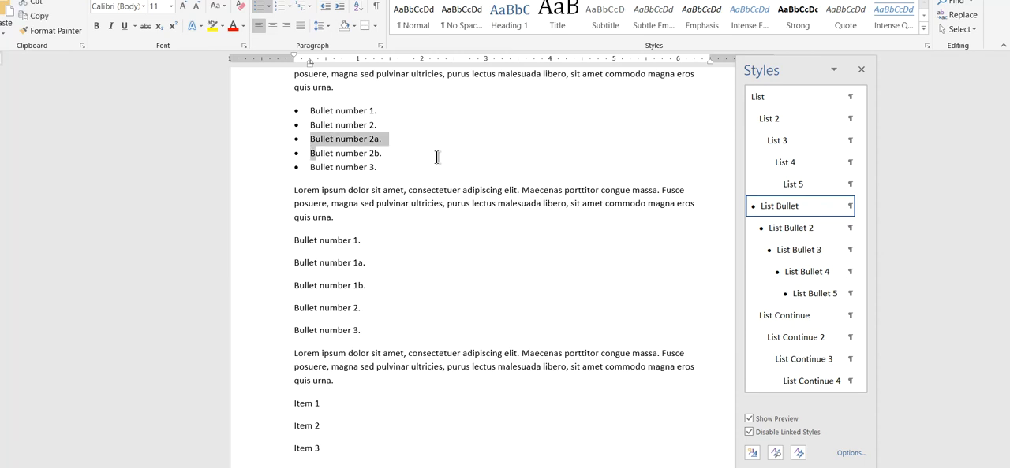
pyautogui.moveTo(442, 150)
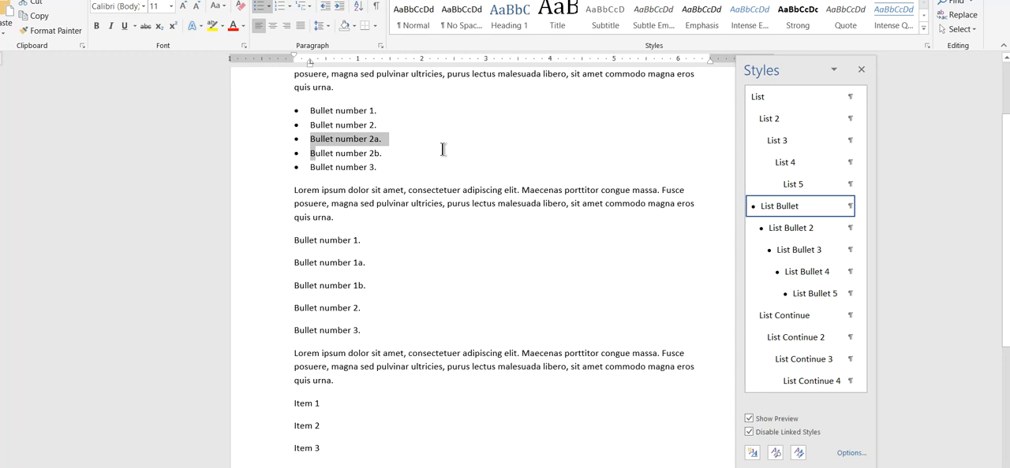
pyautogui.moveTo(461, 150)
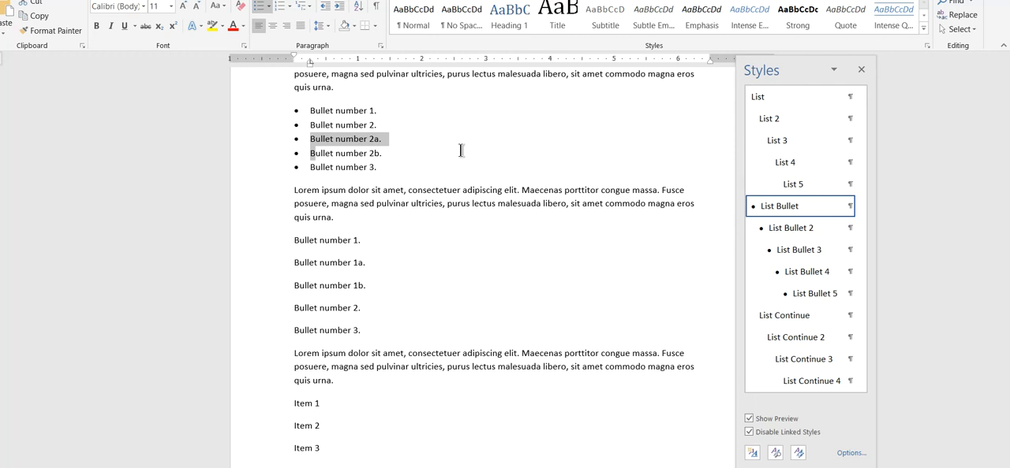
pyautogui.moveTo(794, 228)
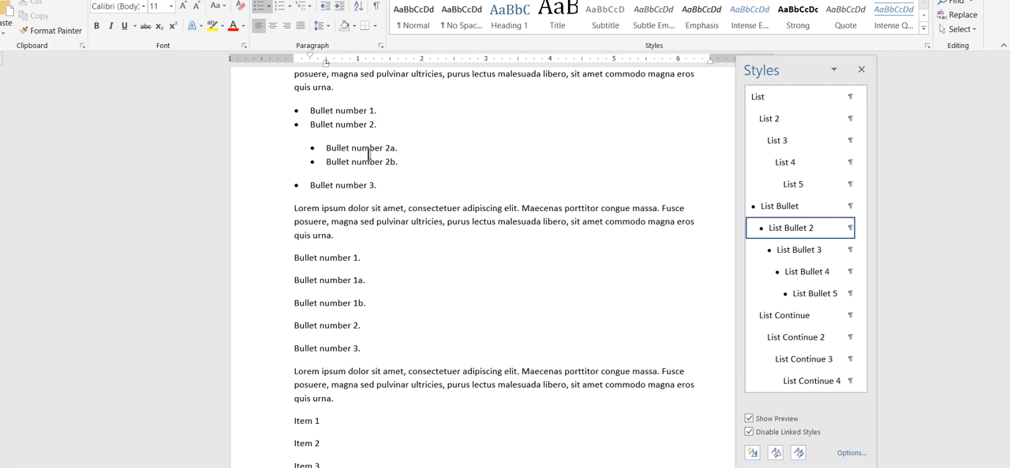
pyautogui.moveTo(534, 150)
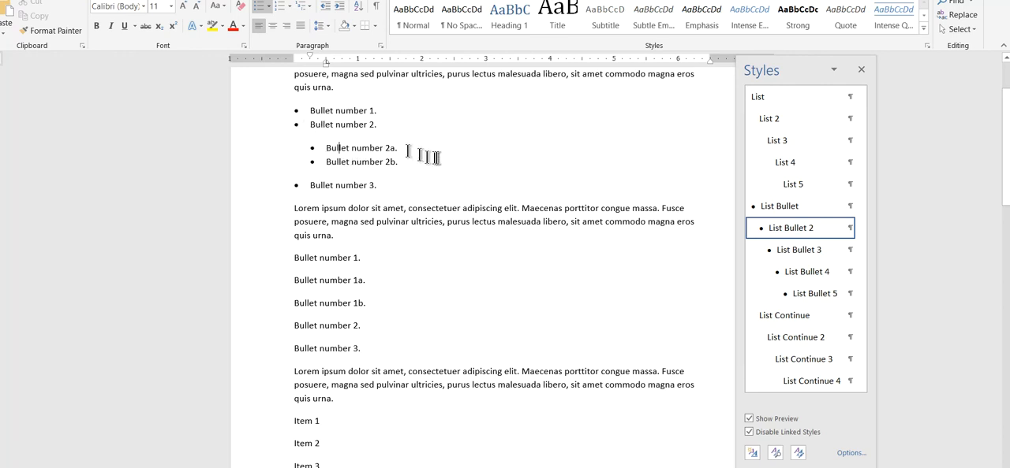
pyautogui.moveTo(347, 150)
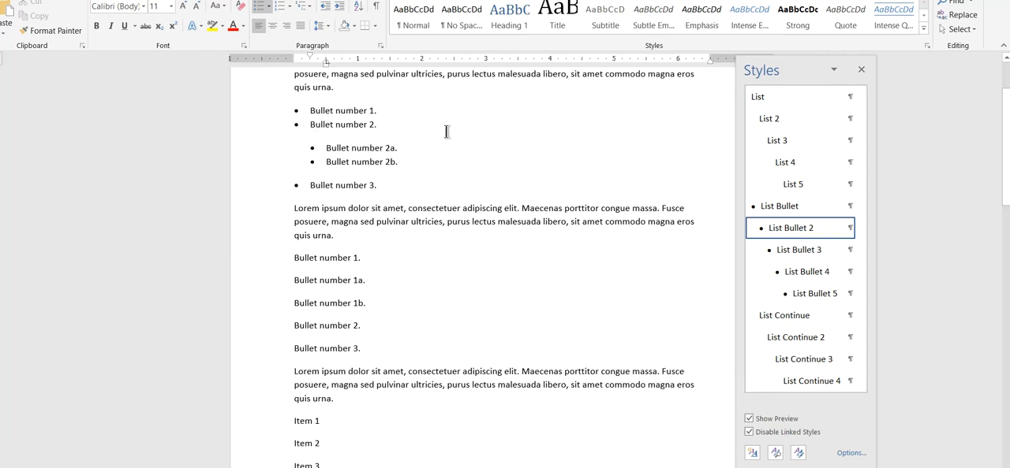
pyautogui.moveTo(520, 119)
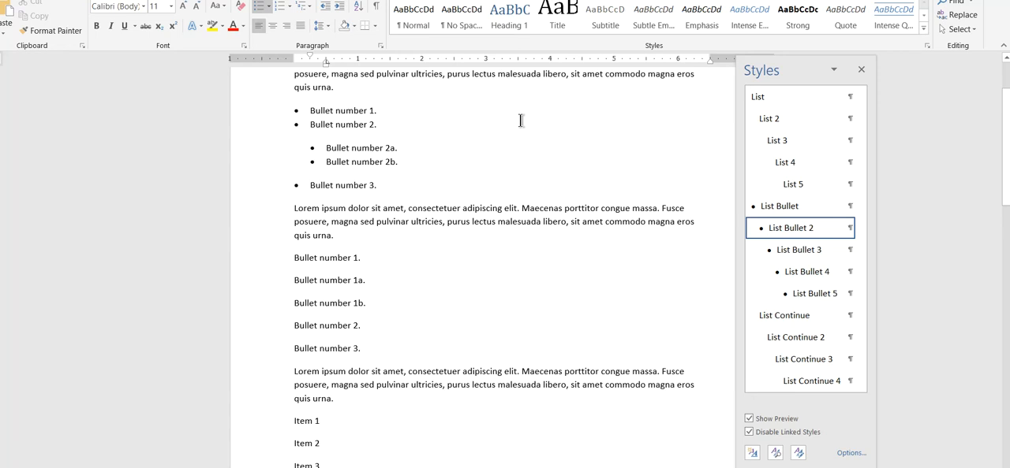
pyautogui.moveTo(874, 229)
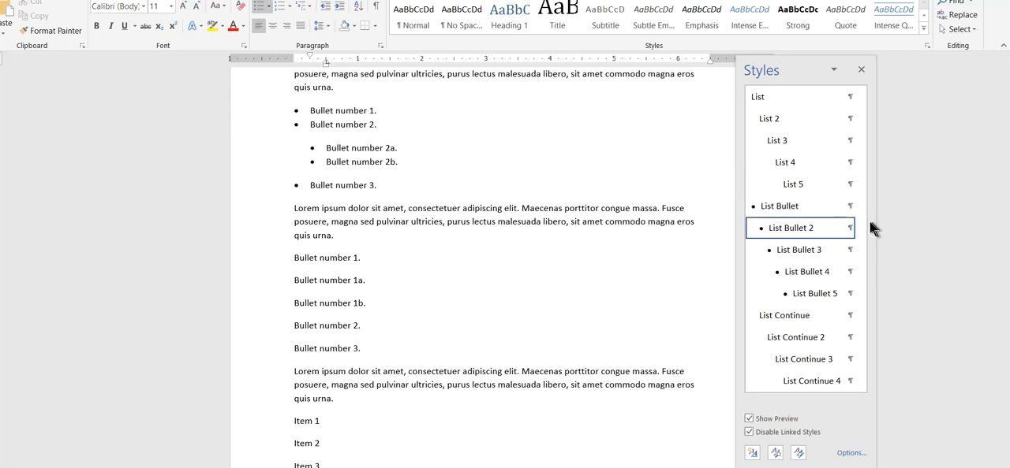
# Begin modifying List Bullet 2 and reach its bullets and numbering settings.
pyautogui.click(848, 228)
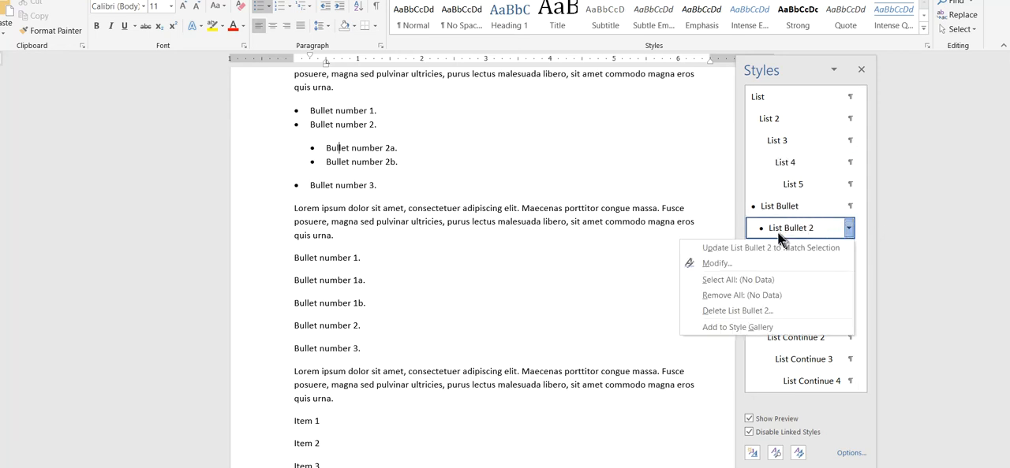
pyautogui.click(717, 262)
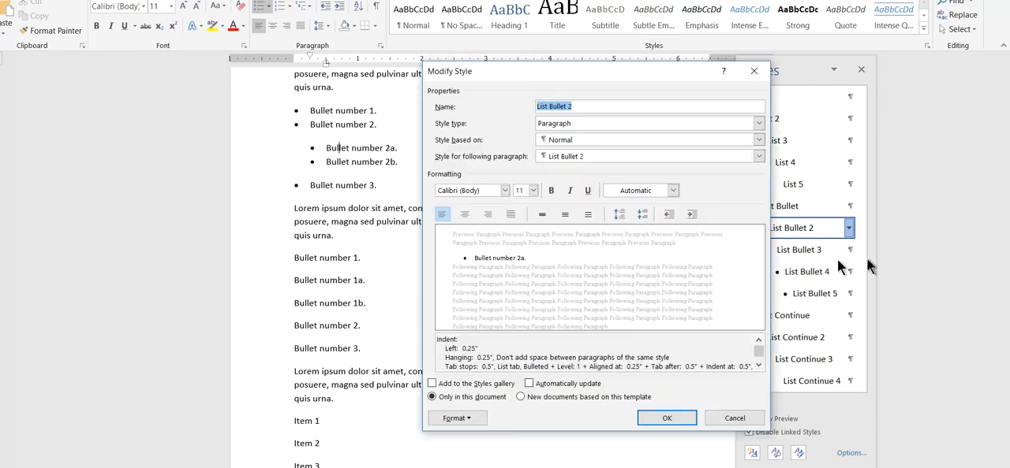
pyautogui.click(455, 418)
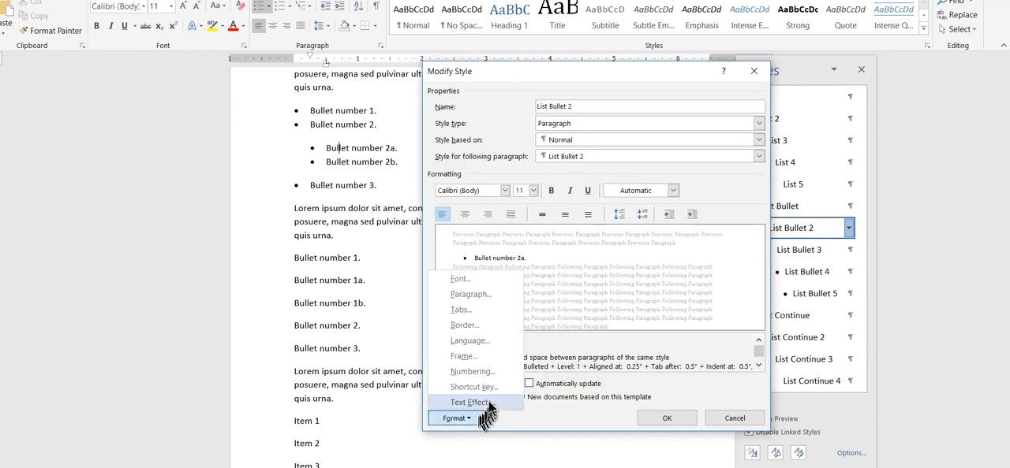
pyautogui.click(472, 371)
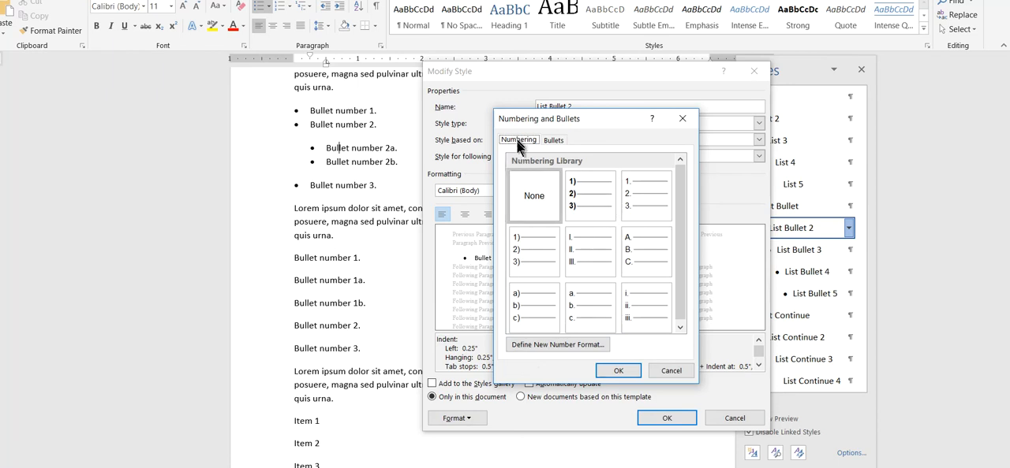
# Give List Bullet 2 a hollow circle bullet and red text and save the style.
pyautogui.click(553, 139)
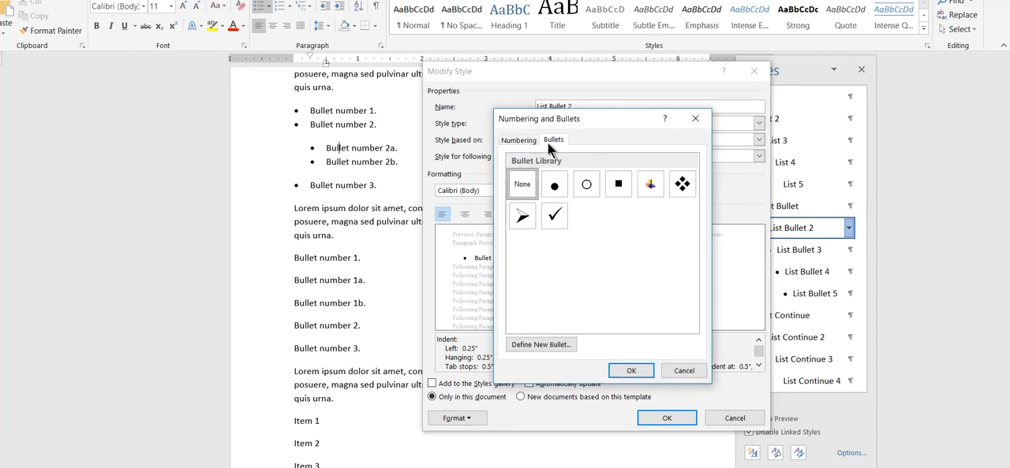
pyautogui.moveTo(617, 245)
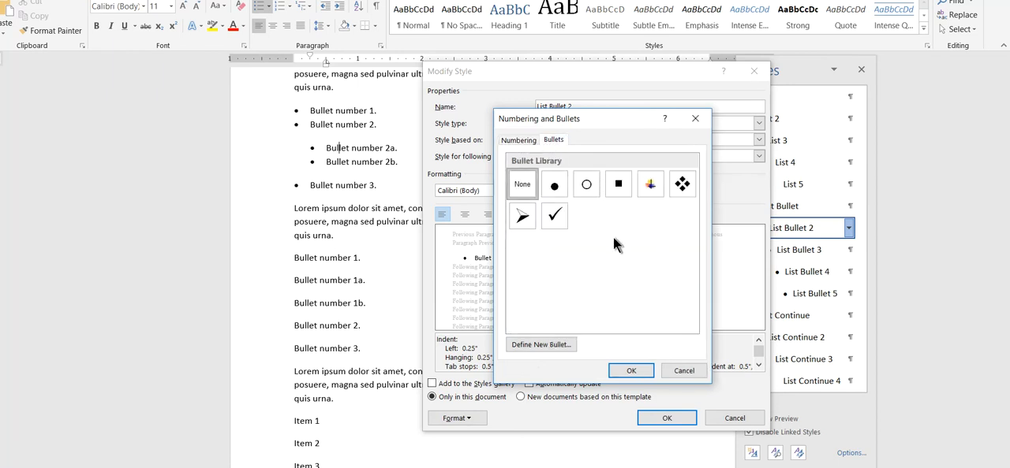
pyautogui.click(586, 184)
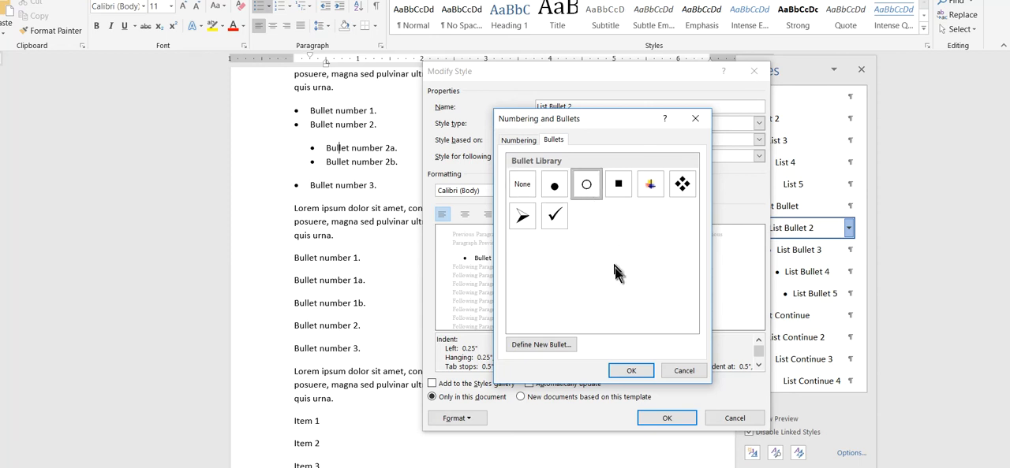
pyautogui.click(630, 371)
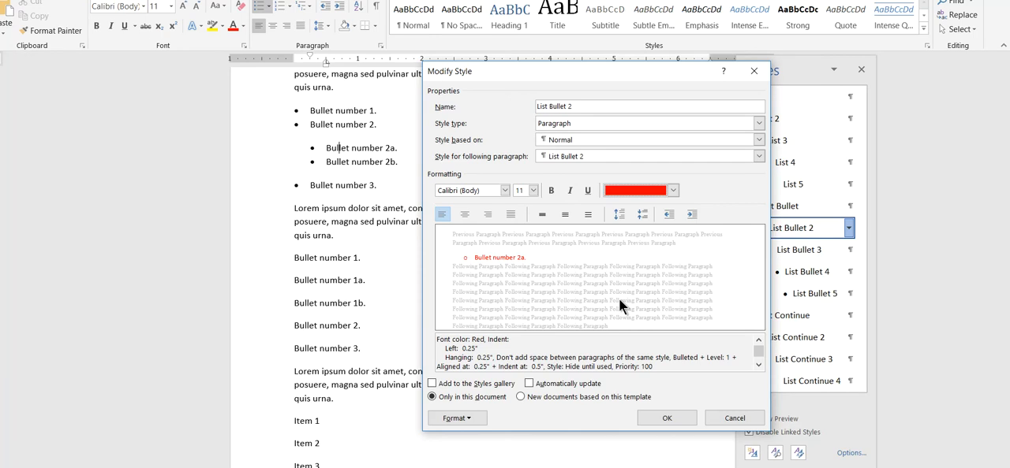
pyautogui.moveTo(666, 418)
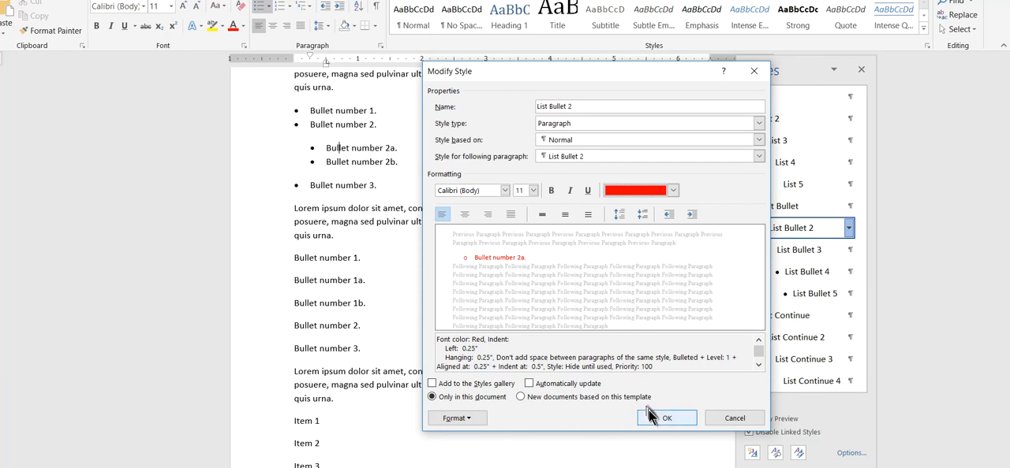
pyautogui.click(667, 418)
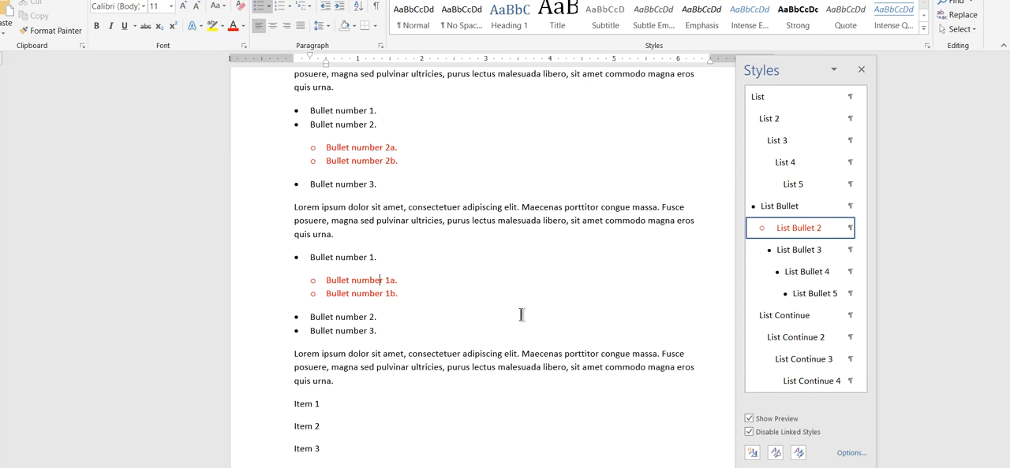
pyautogui.moveTo(607, 335)
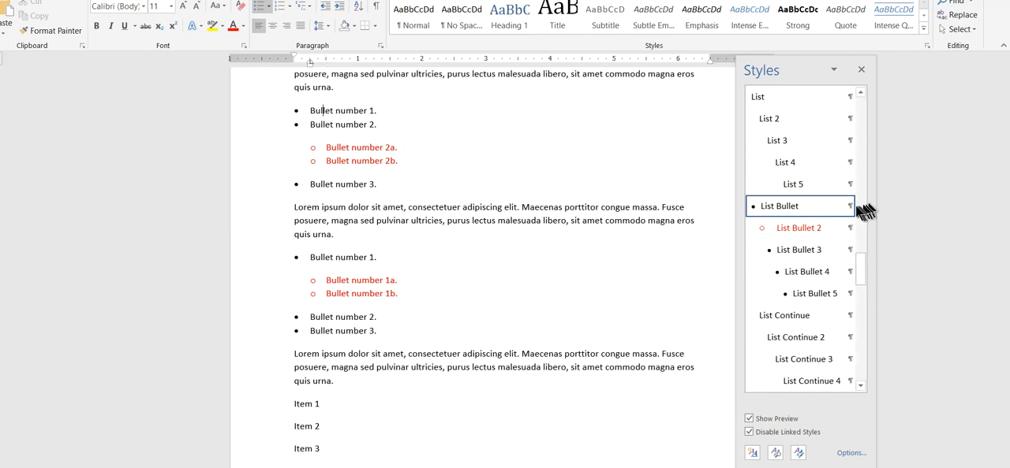
# Start modifying the List Bullet style from the Styles pane.
pyautogui.click(850, 206)
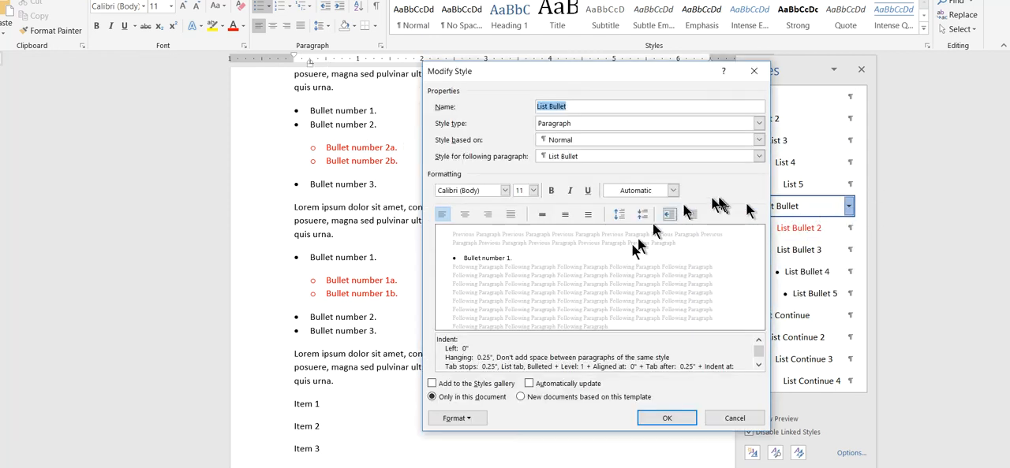
# Set List Bullet's left indent to 0.75 inch, then begin modifying List Bullet 2.
pyautogui.click(456, 418)
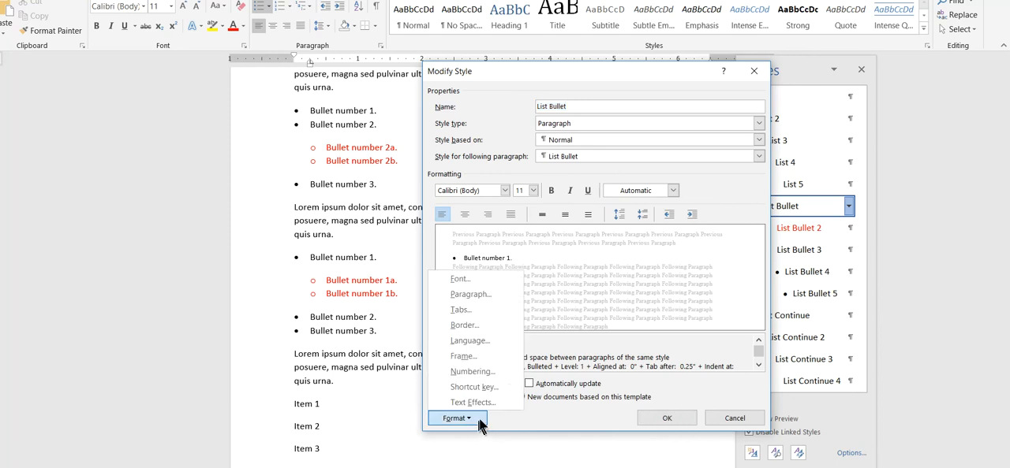
pyautogui.click(471, 294)
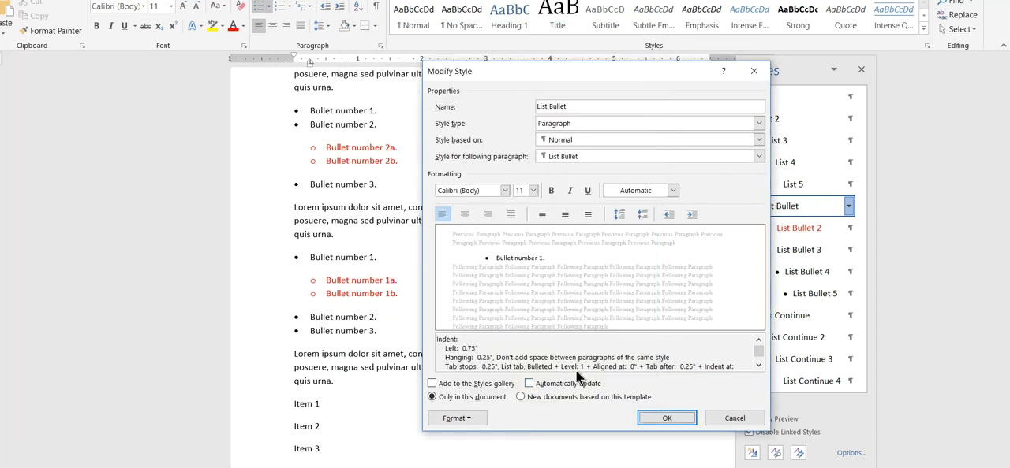
pyautogui.click(665, 418)
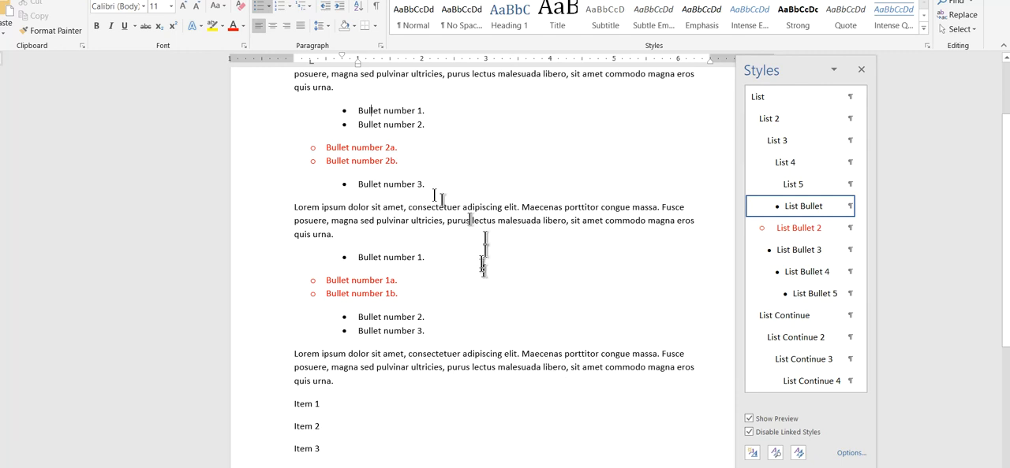
pyautogui.click(362, 161)
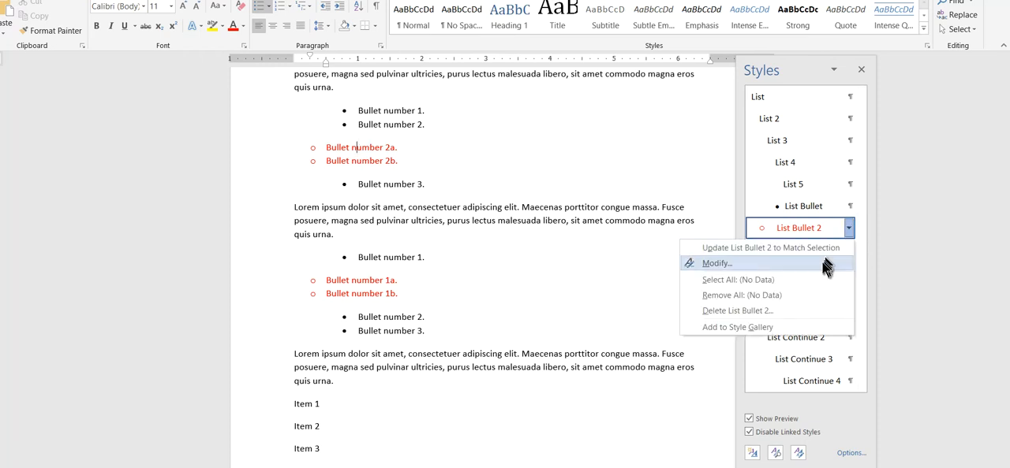
pyautogui.click(715, 262)
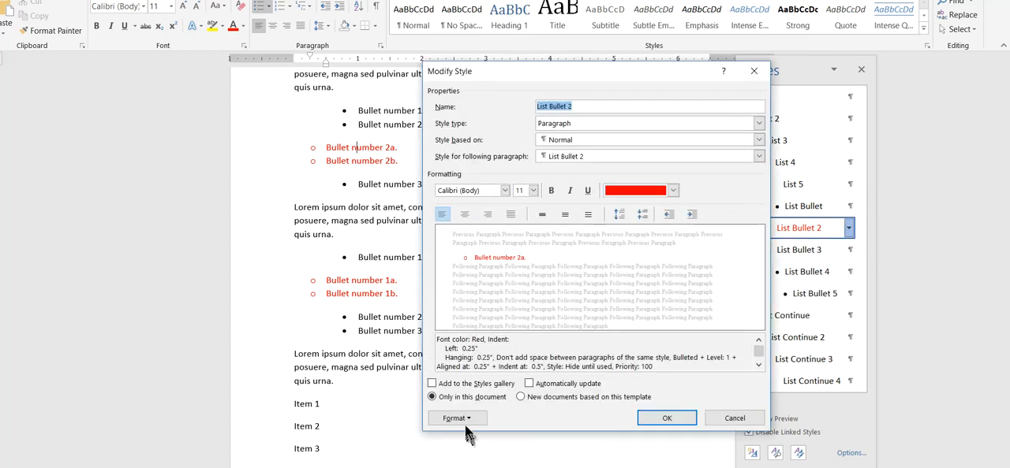
# Set List Bullet 2's left indent to 1 inch so it nests under the first-level bullets.
pyautogui.click(457, 418)
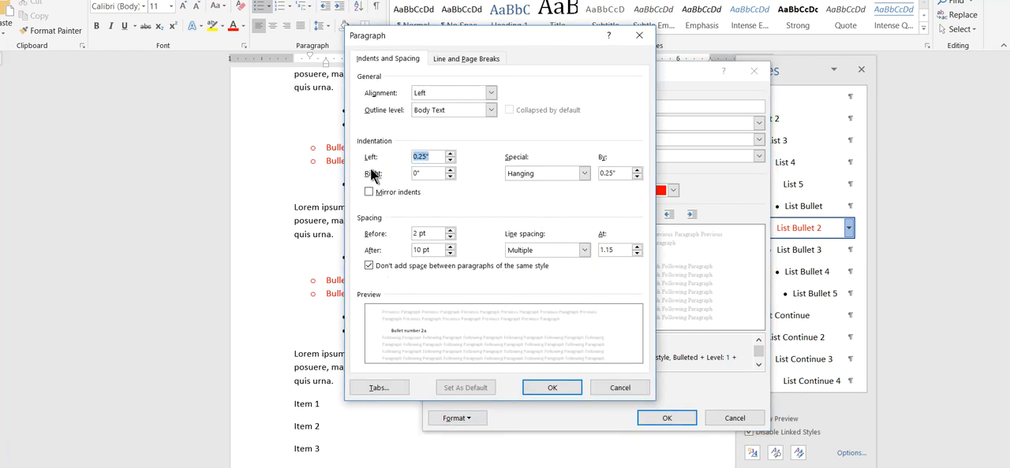
pyautogui.write('1')
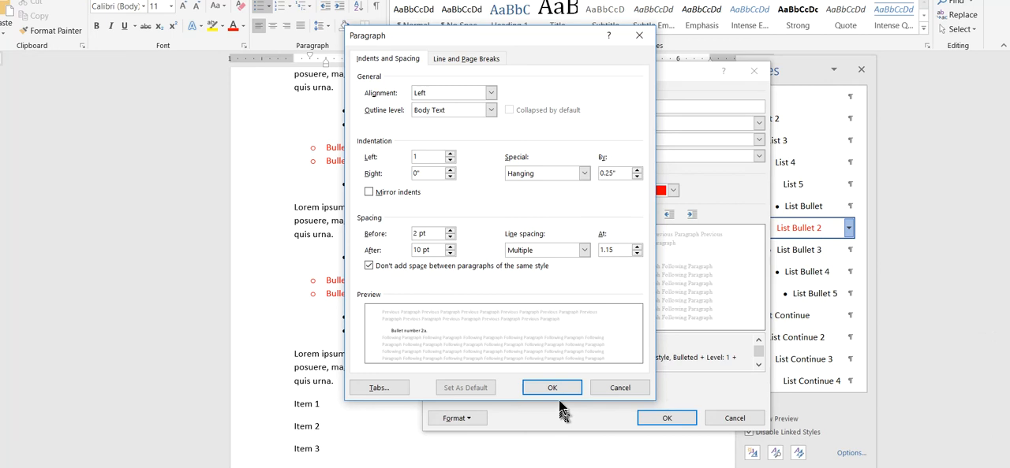
pyautogui.click(552, 387)
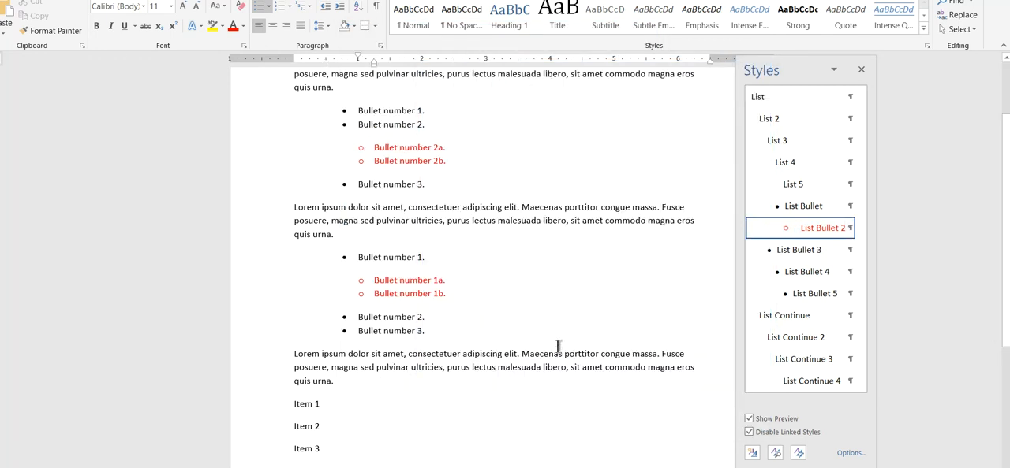
pyautogui.click(803, 206)
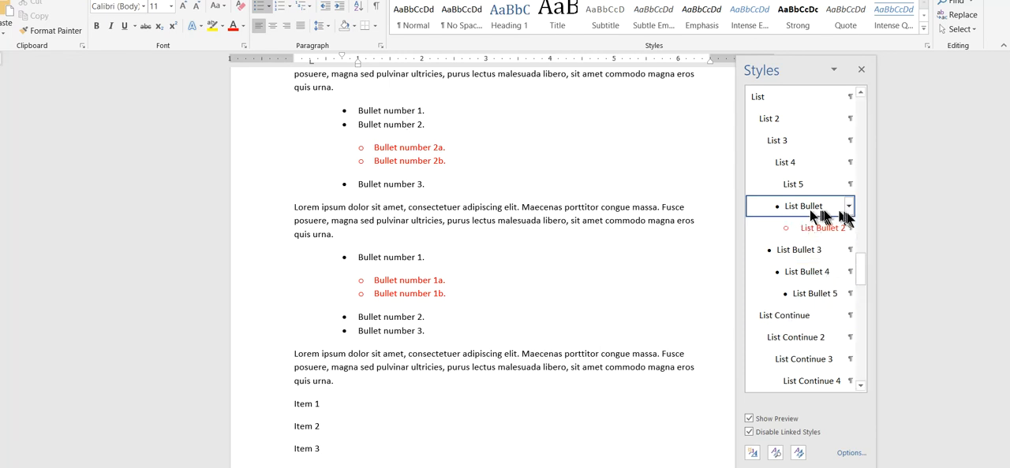
pyautogui.moveTo(868, 244)
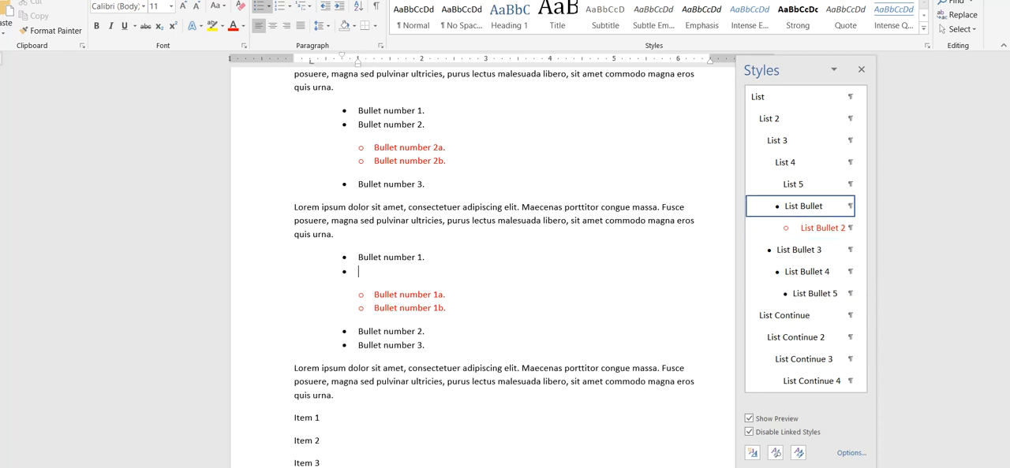
# Add the sentence 'A result of the operation.' after the list, then scroll the styles list.
pyautogui.write('A result of t')
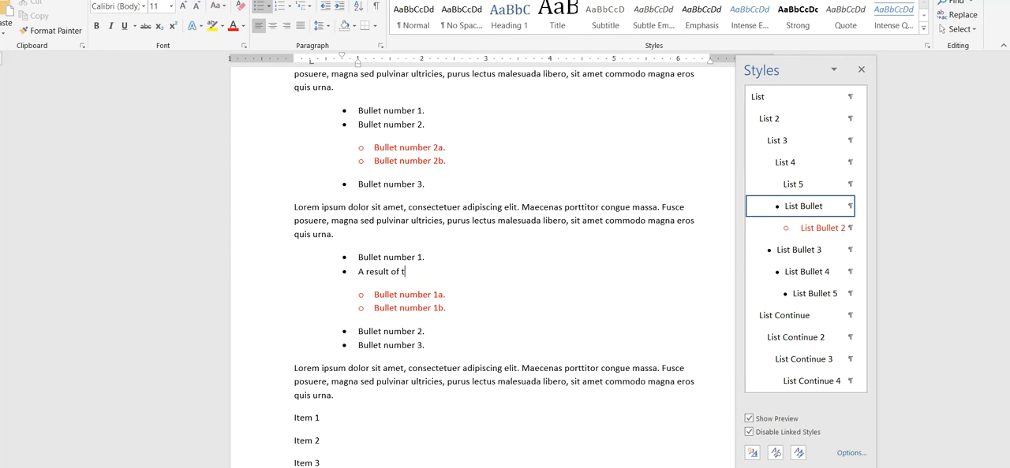
pyautogui.write('he operation.')
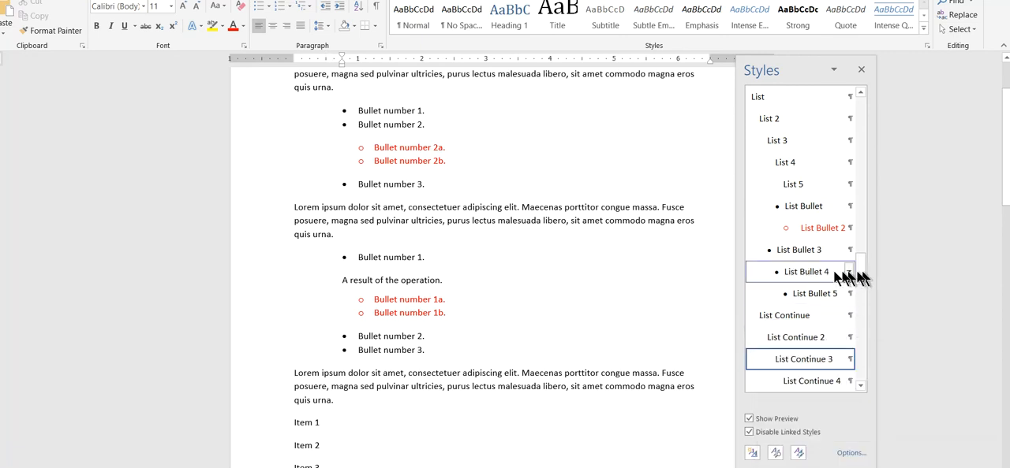
pyautogui.scroll(-3)
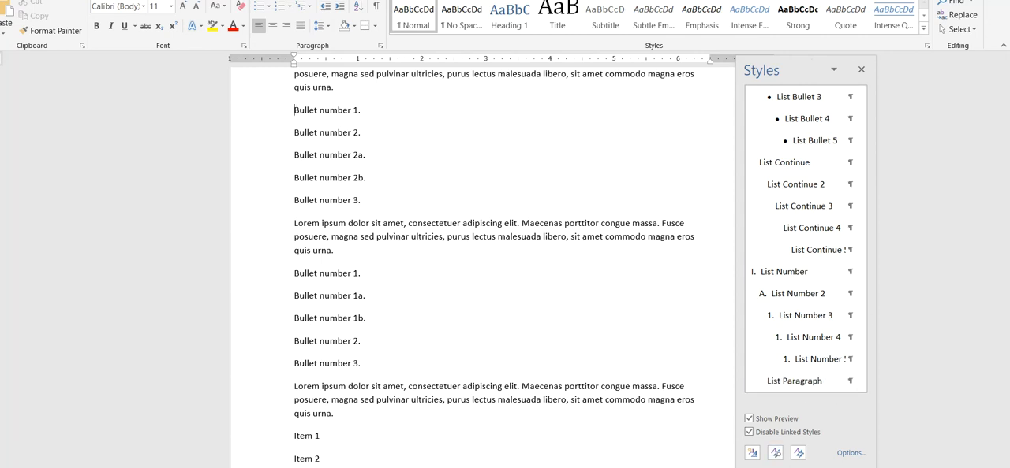
# Create a new paragraph style named Tight bullet.
pyautogui.click(751, 453)
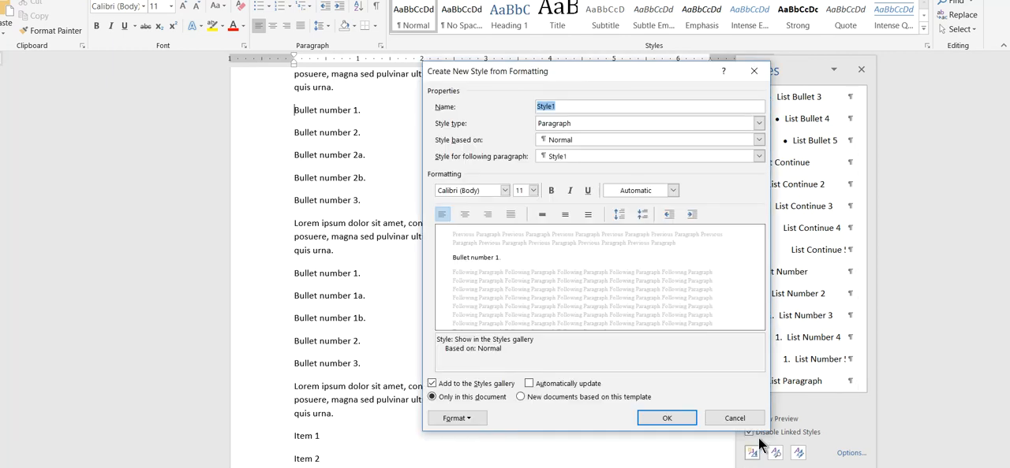
pyautogui.write('Tight bu')
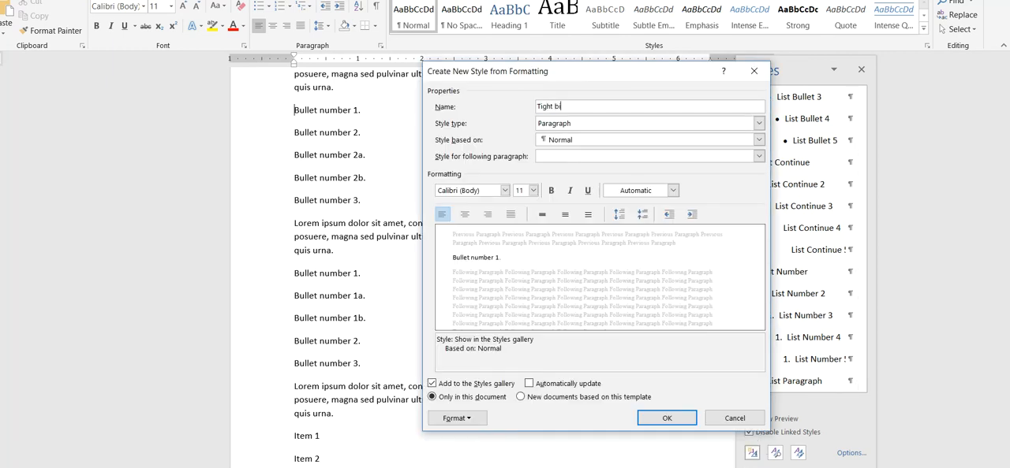
pyautogui.write('ullet')
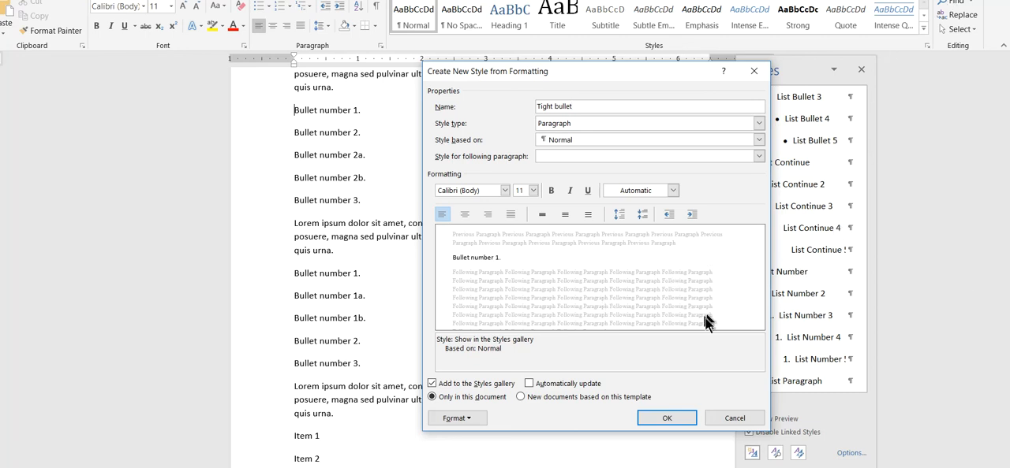
pyautogui.click(456, 418)
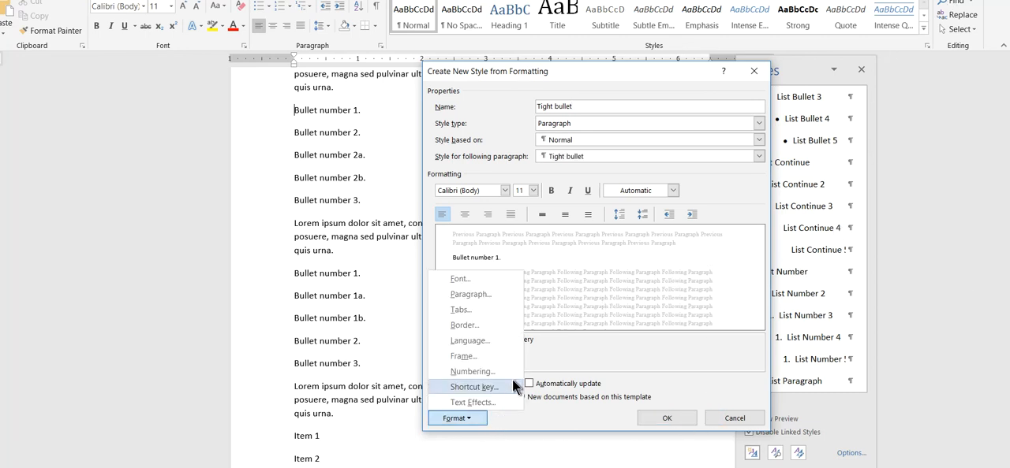
# Give Tight bullet a square bullet and finish creating the style.
pyautogui.click(473, 371)
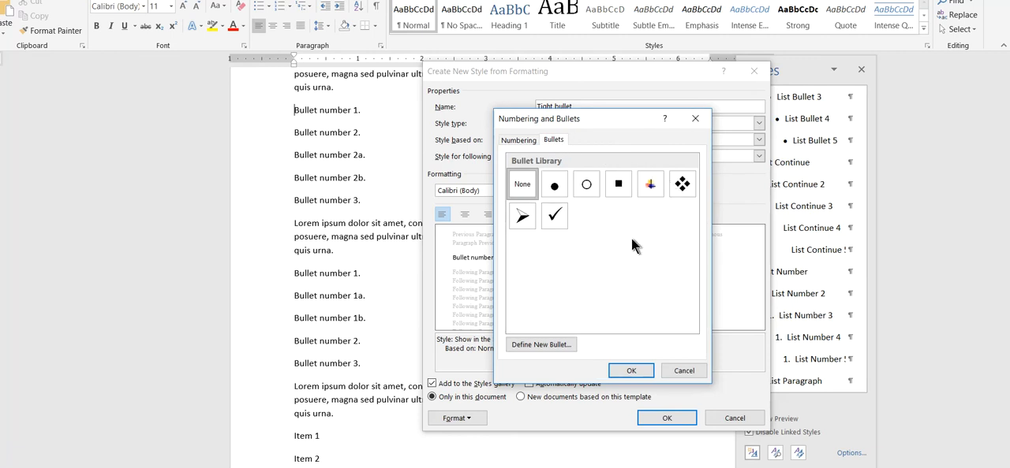
pyautogui.click(618, 184)
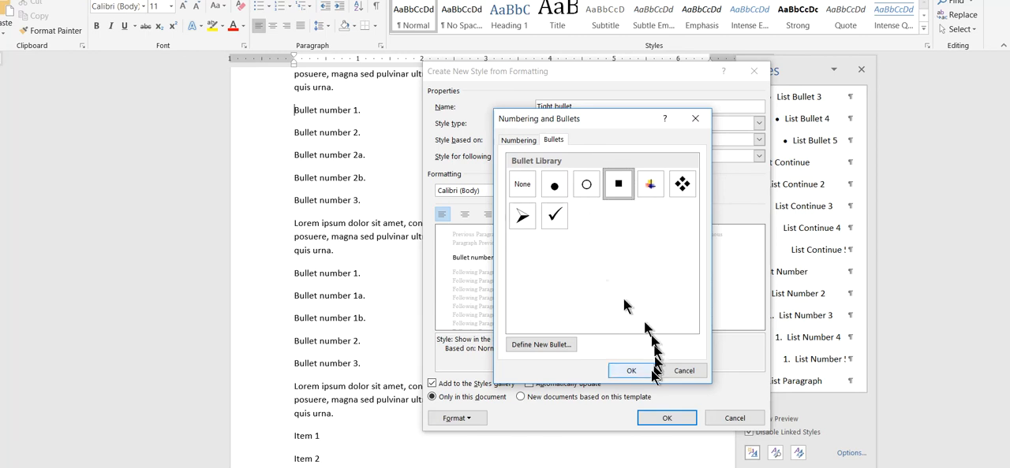
pyautogui.click(630, 371)
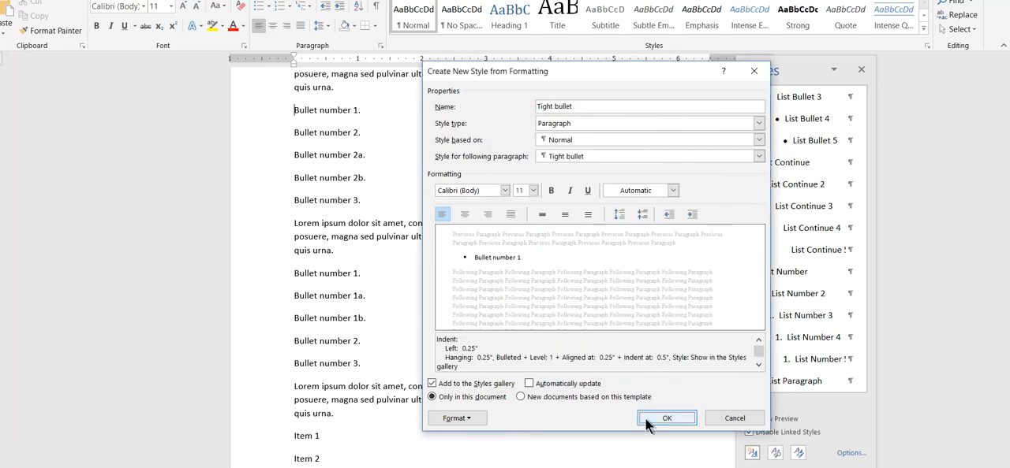
pyautogui.click(666, 418)
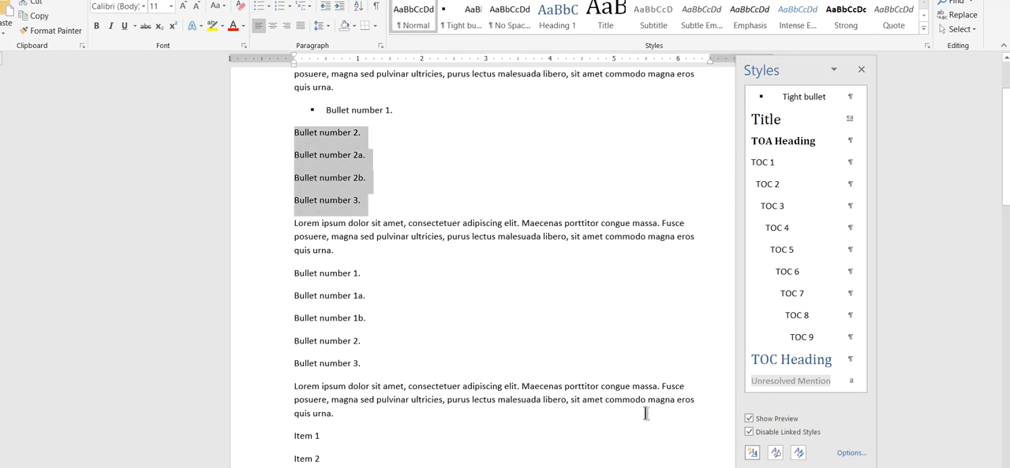
# Apply Tight bullet to the remaining lines and begin modifying it to remove the left indent.
pyautogui.click(803, 96)
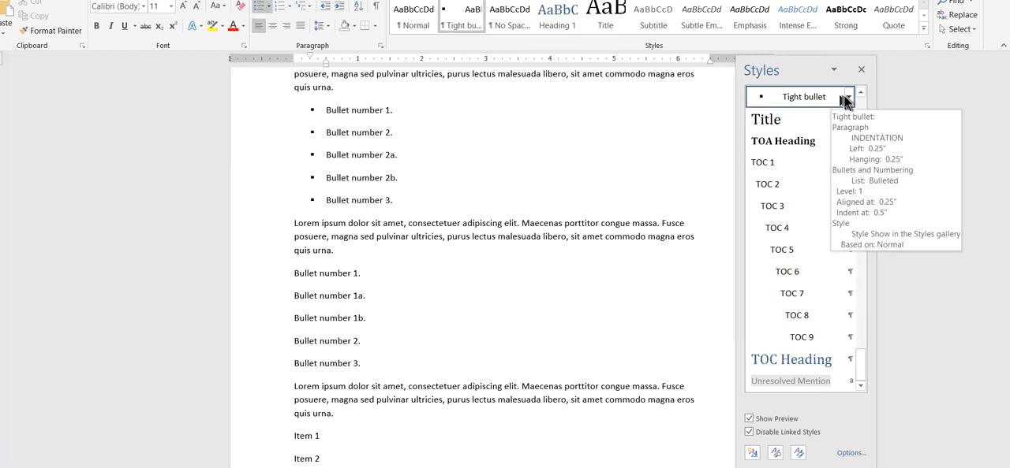
pyautogui.click(847, 96)
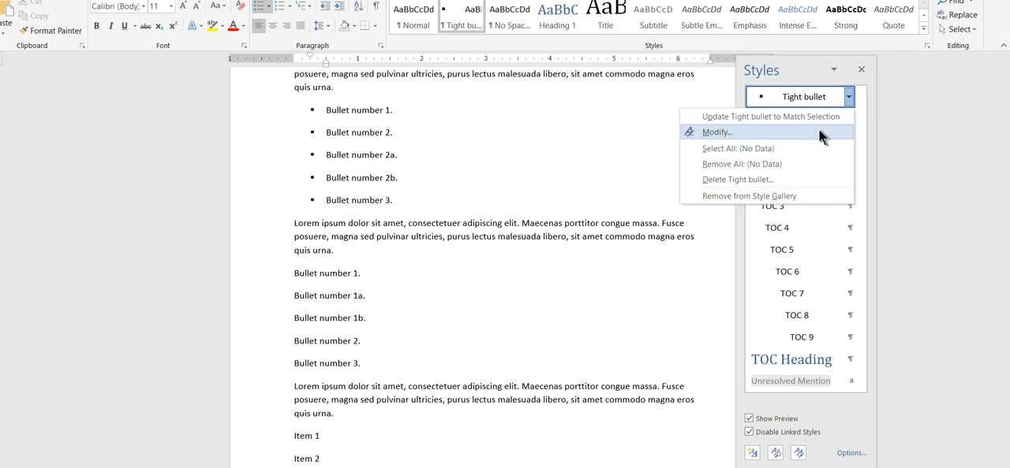
pyautogui.click(715, 132)
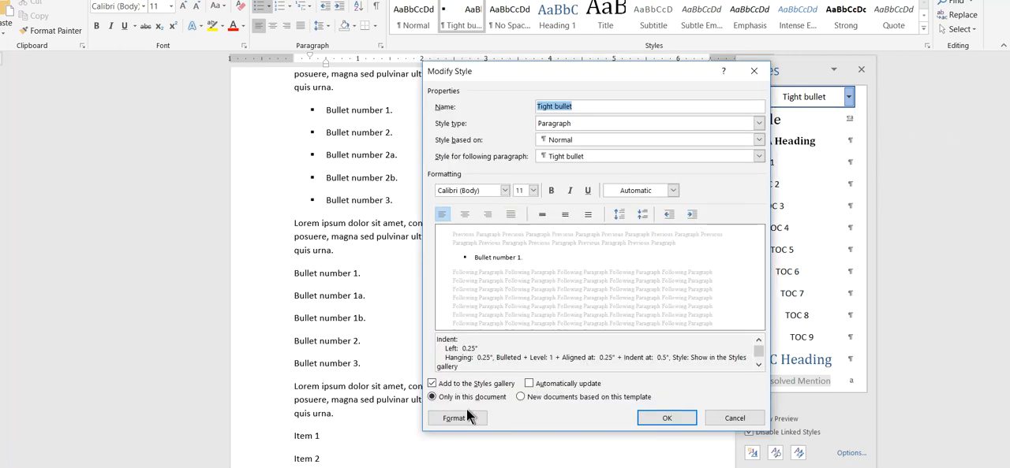
pyautogui.click(455, 418)
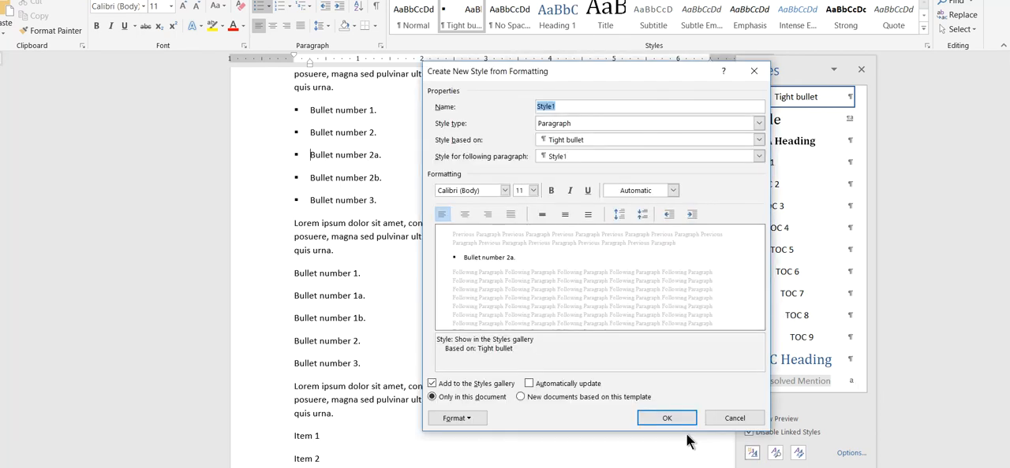
# Name the new style Tight bullet 2 and give it a 0.25" left indent.
pyautogui.write('Tight bullet 2')
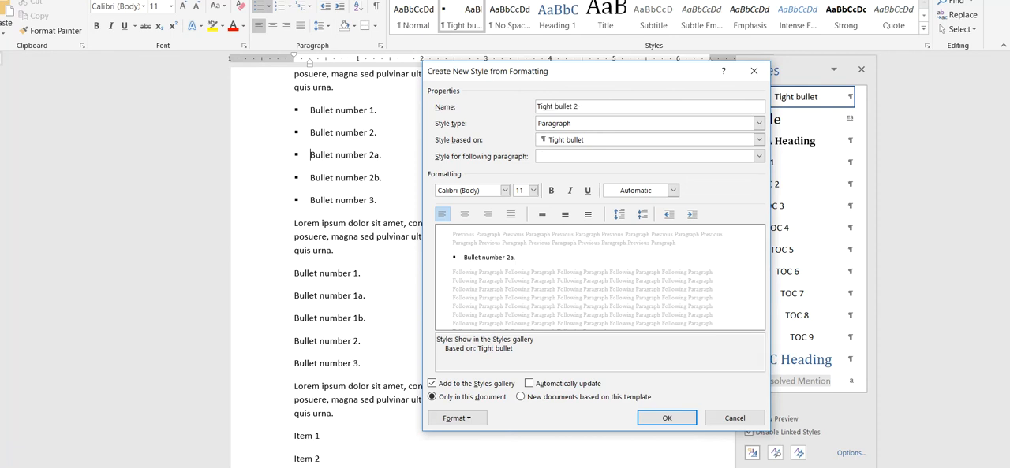
pyautogui.click(457, 418)
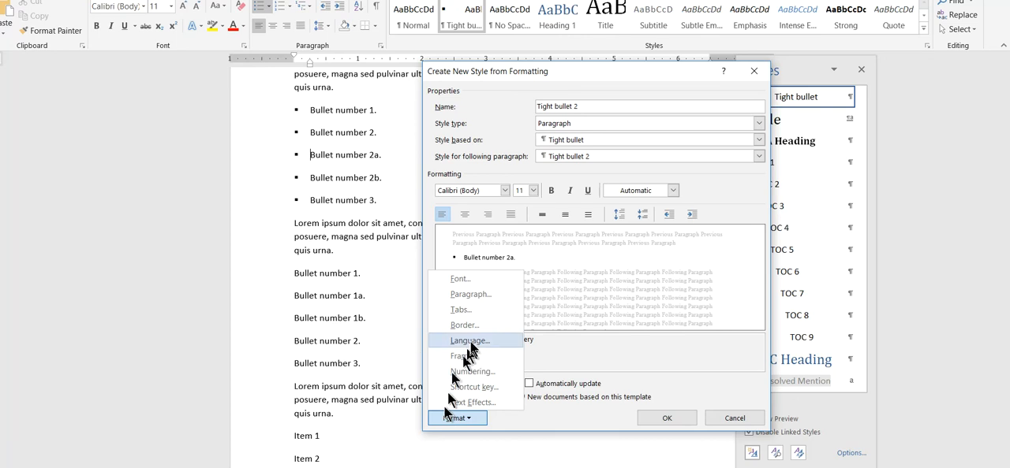
pyautogui.click(471, 294)
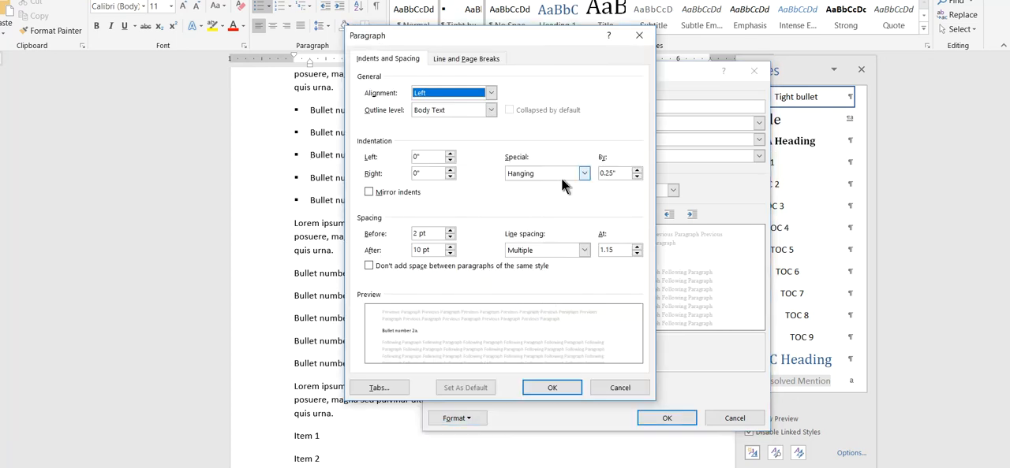
pyautogui.click(426, 156)
pyautogui.write('.25')
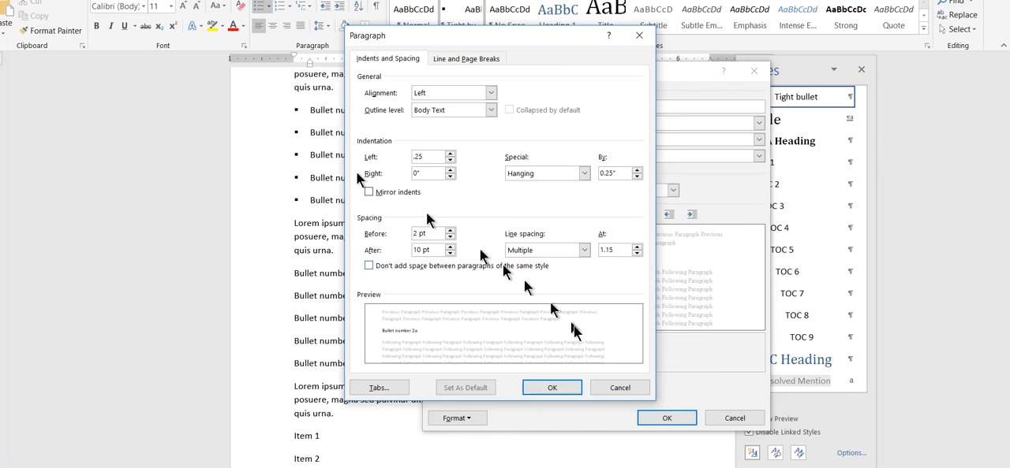
pyautogui.click(455, 418)
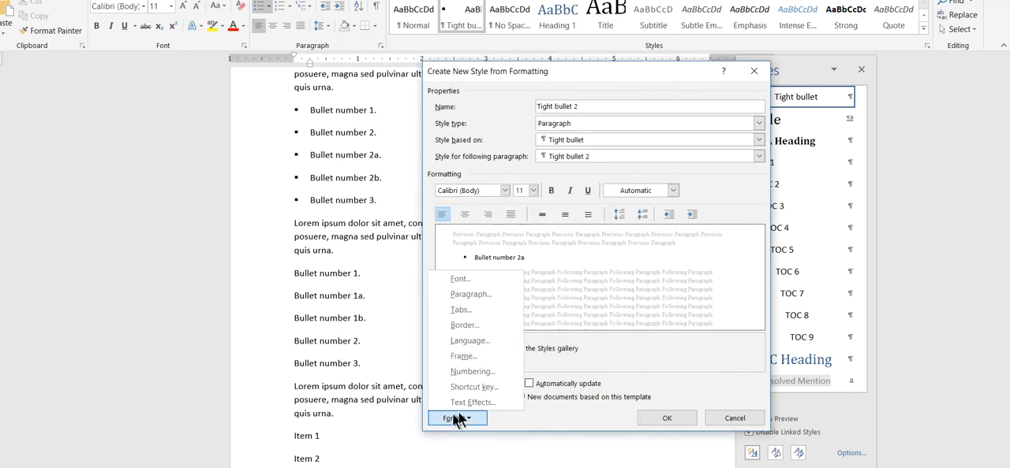
# Assign the chevron bullet to Tight bullet 2 and finish creating the style.
pyautogui.click(471, 372)
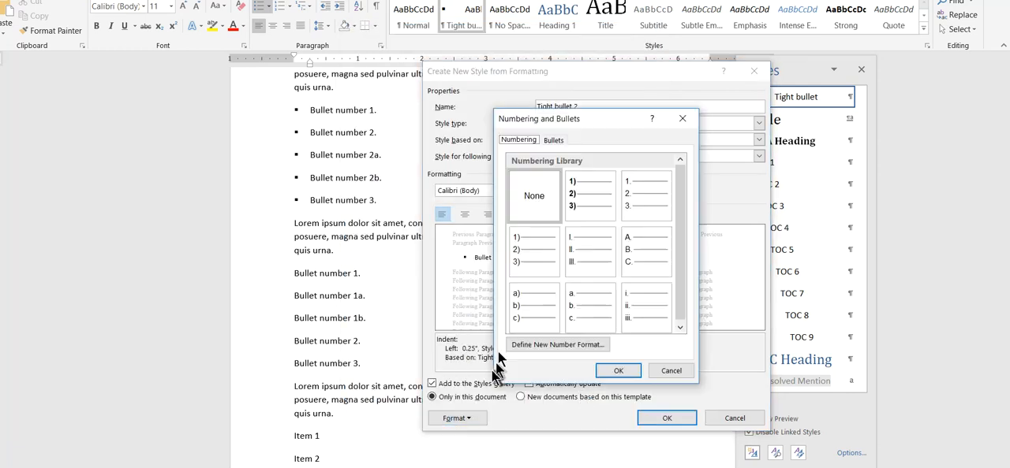
pyautogui.click(553, 140)
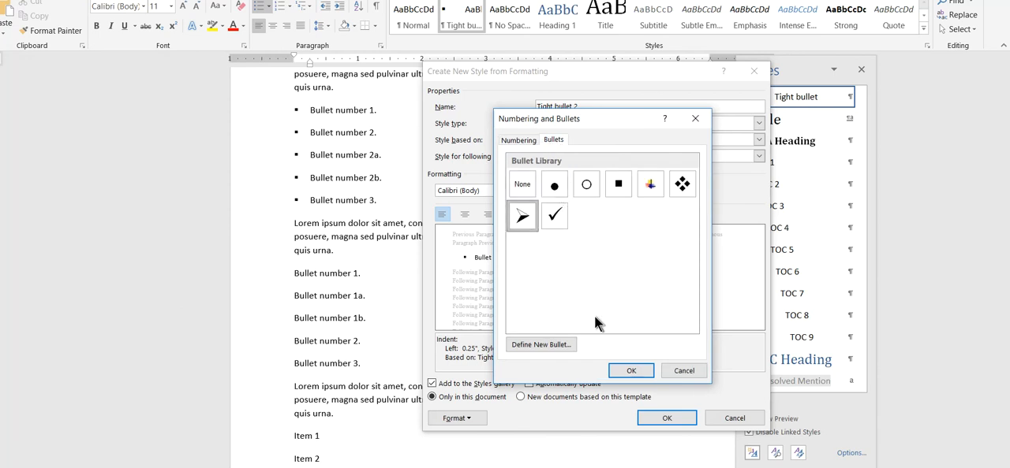
pyautogui.click(630, 371)
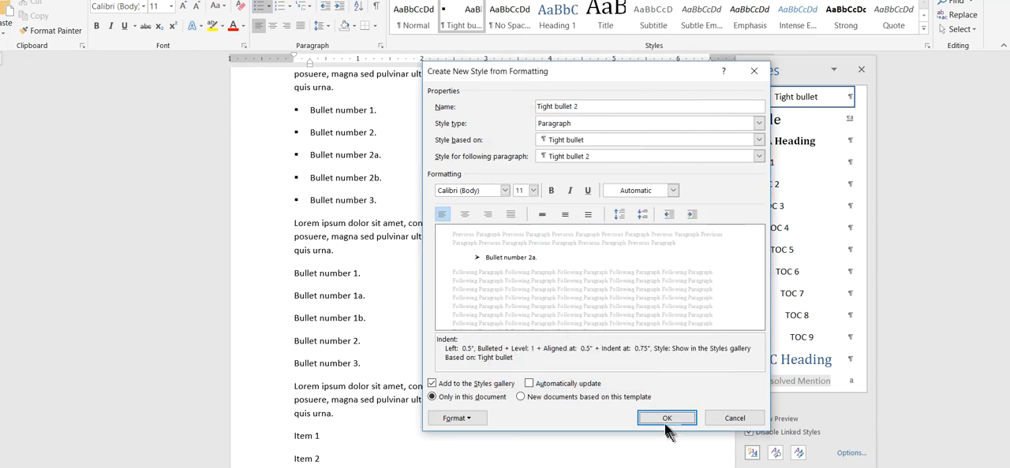
pyautogui.click(666, 418)
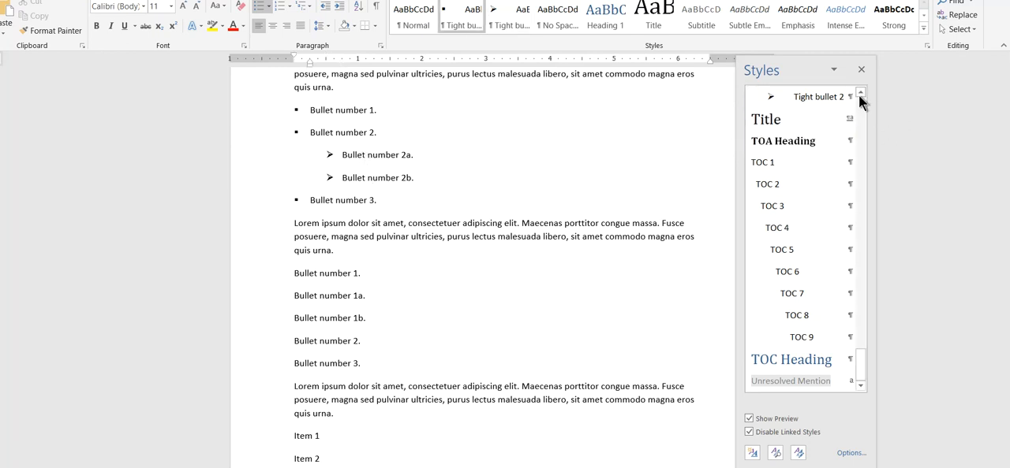
pyautogui.moveTo(818, 96)
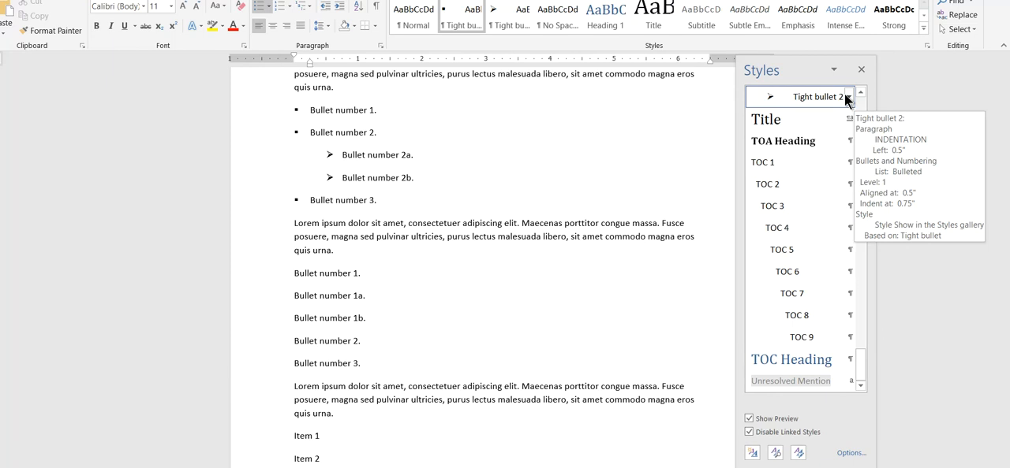
# Set Tight bullet 2 to single line spacing with no space between same-style paragraphs.
pyautogui.click(817, 96)
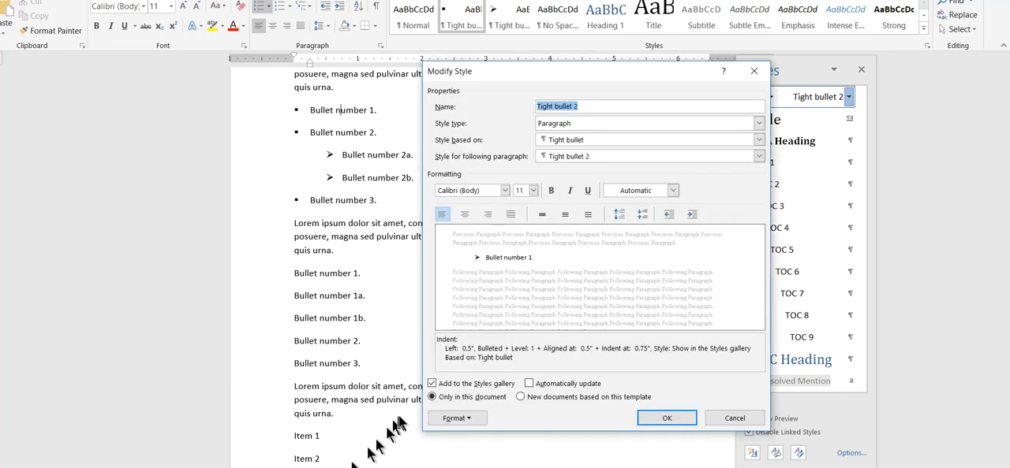
pyautogui.click(454, 418)
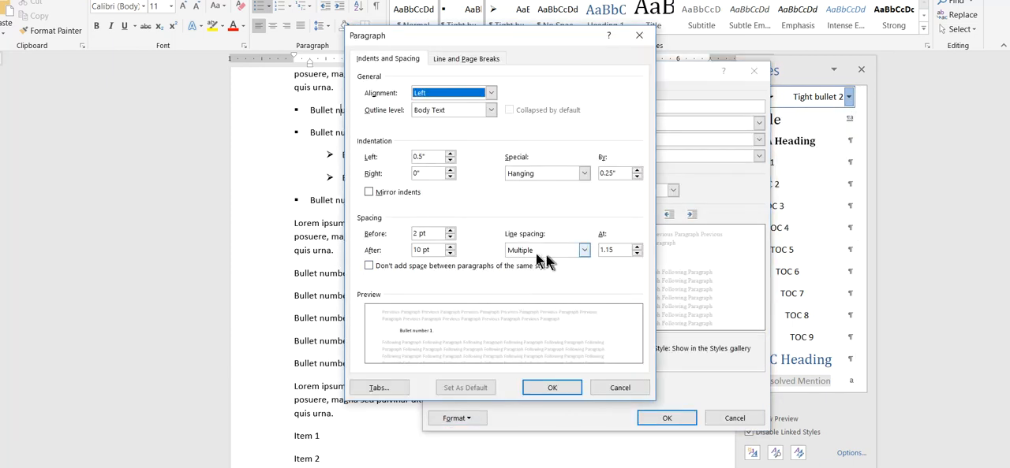
pyautogui.click(584, 250)
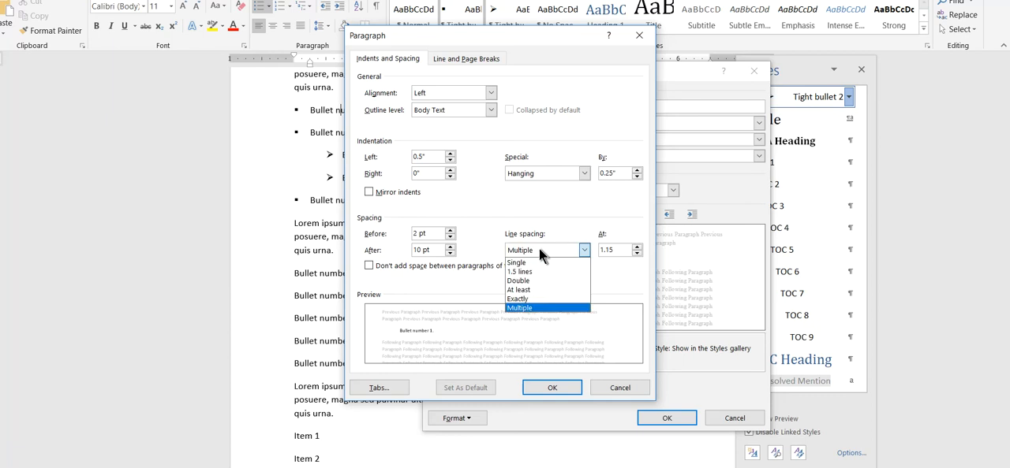
pyautogui.click(516, 250)
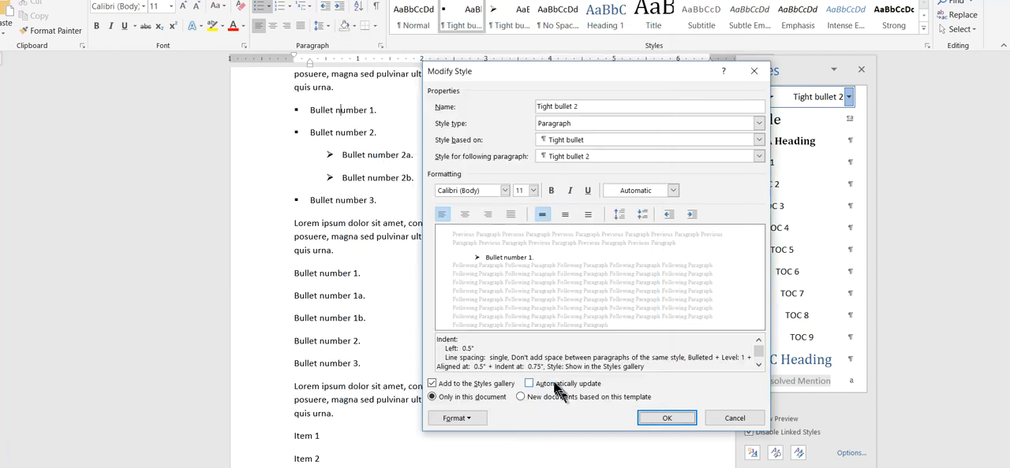
pyautogui.click(666, 418)
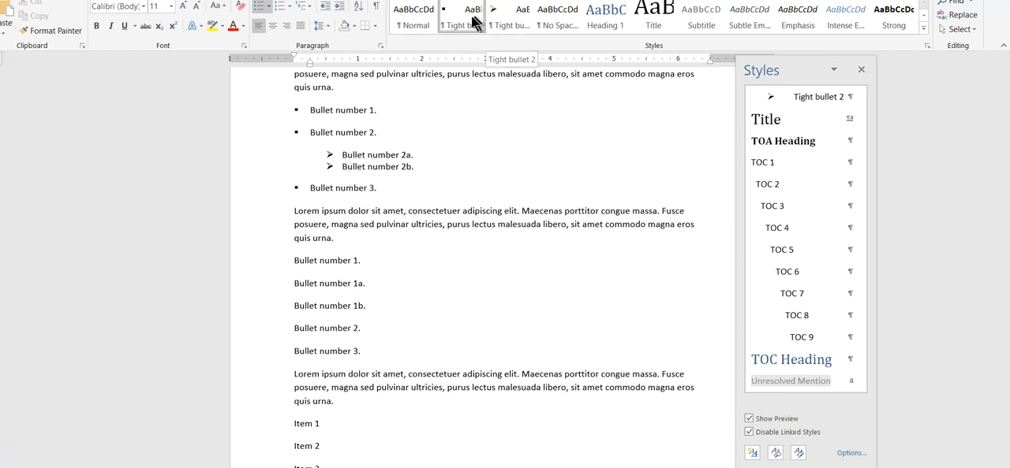
# Set the Tight bullet style to single line spacing with no space between same-style paragraphs.
pyautogui.rightClick(461, 12)
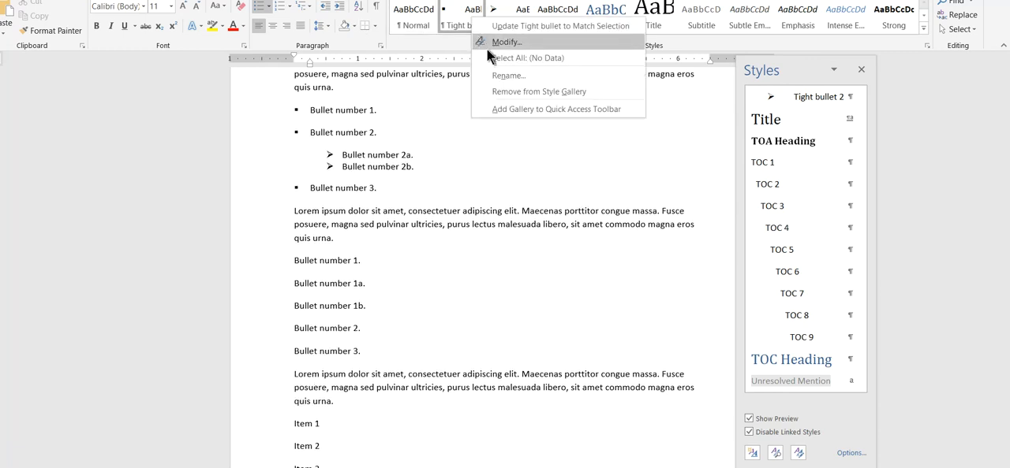
pyautogui.click(505, 42)
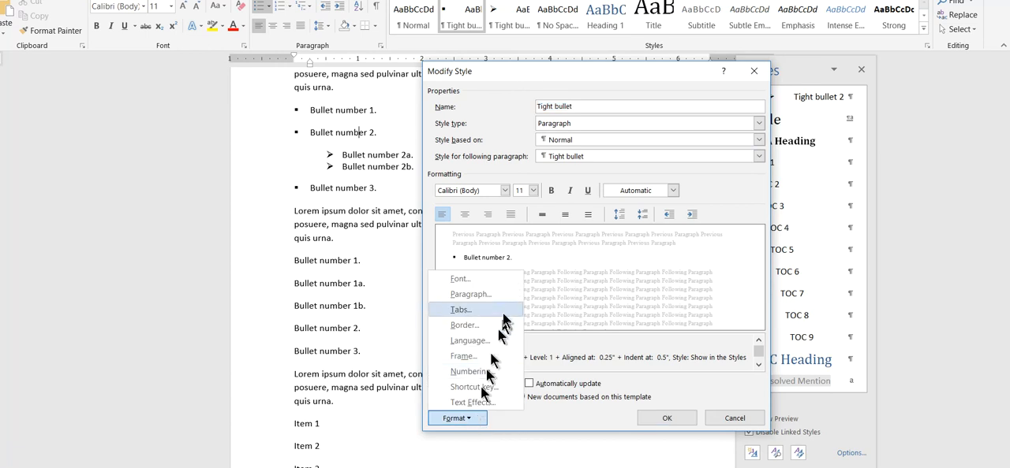
pyautogui.click(470, 295)
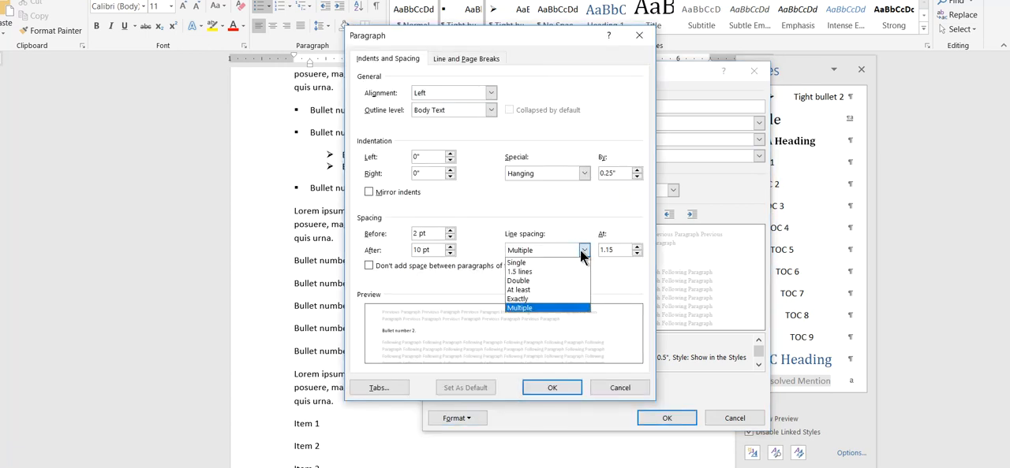
pyautogui.click(516, 262)
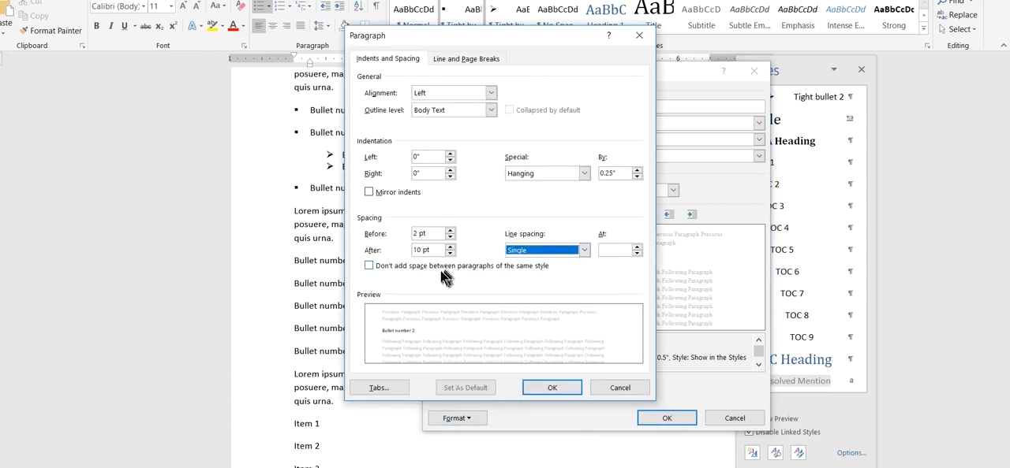
pyautogui.click(553, 387)
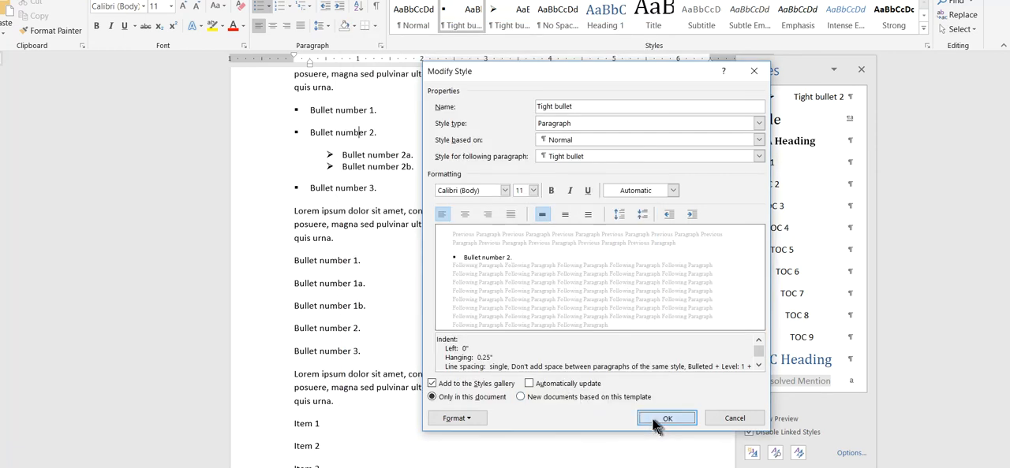
pyautogui.click(666, 418)
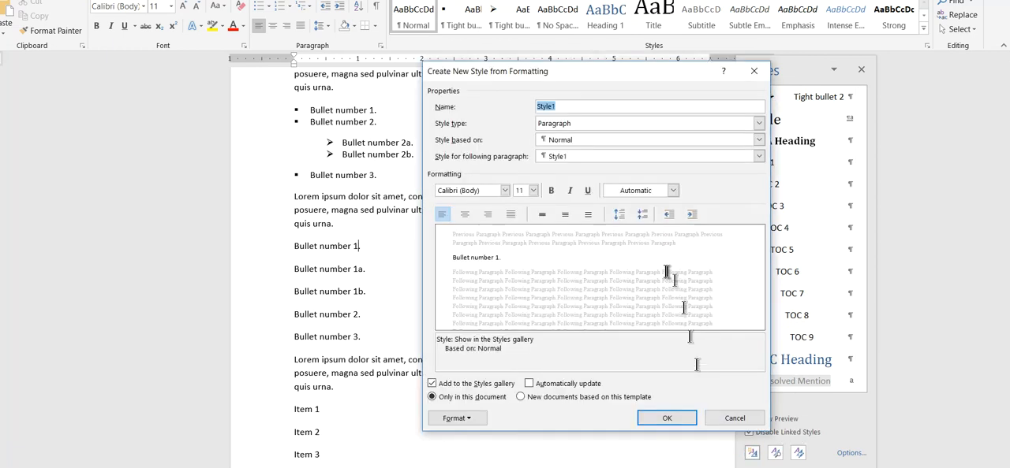
# Name the new style Loose bullet and make its font colour red.
pyautogui.write('Loose bullet')
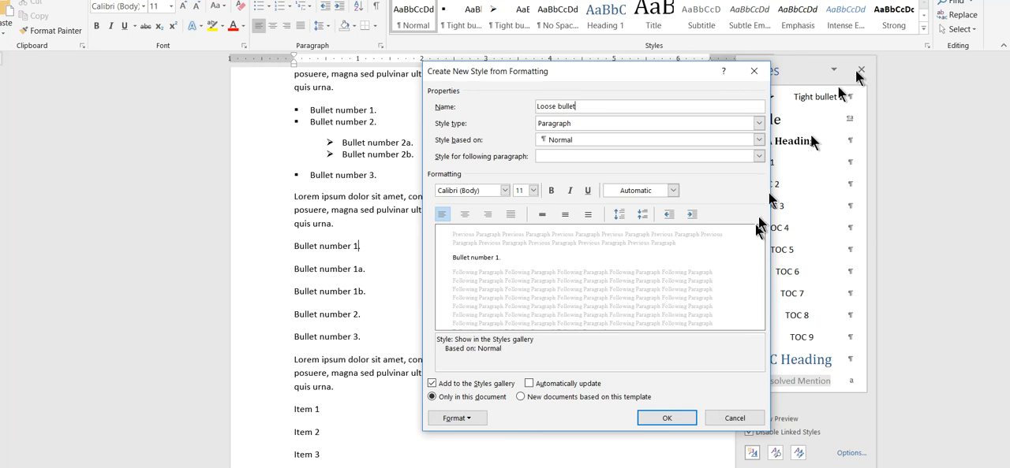
pyautogui.click(673, 190)
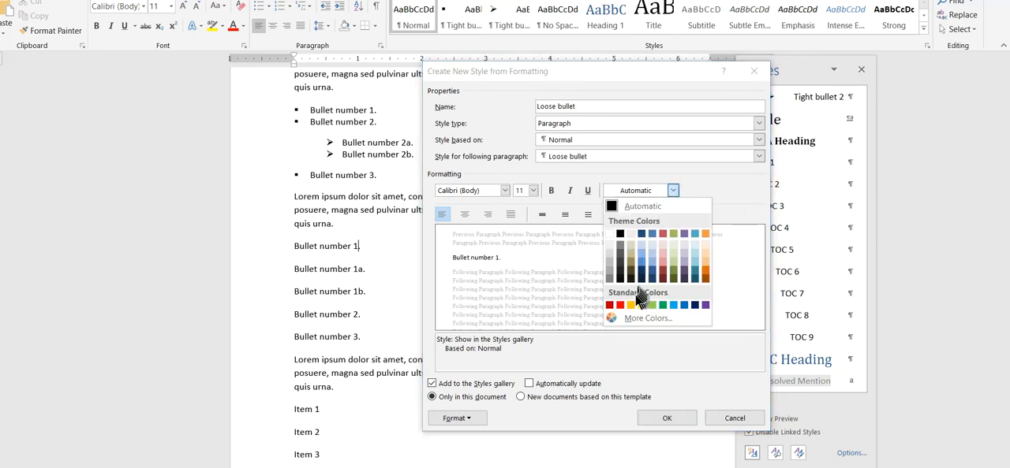
pyautogui.click(609, 306)
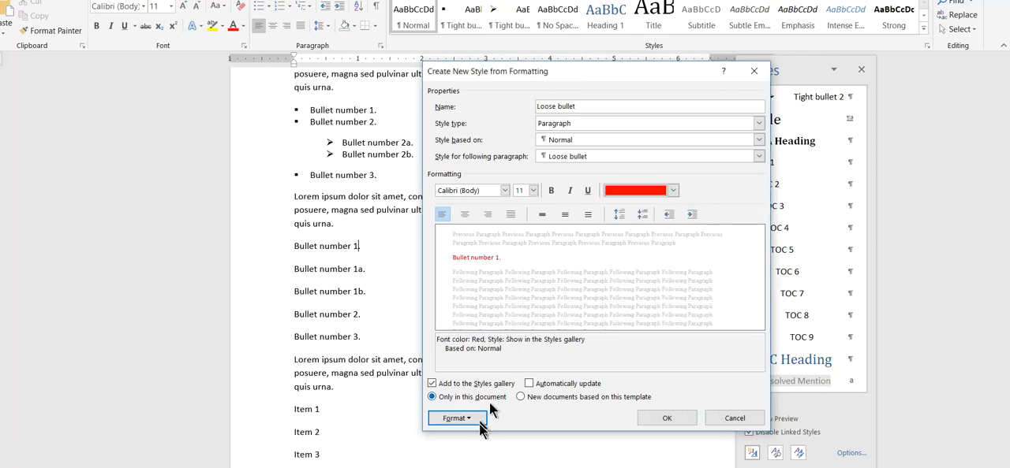
# Assign the checkmark bullet to the Loose bullet style.
pyautogui.click(456, 418)
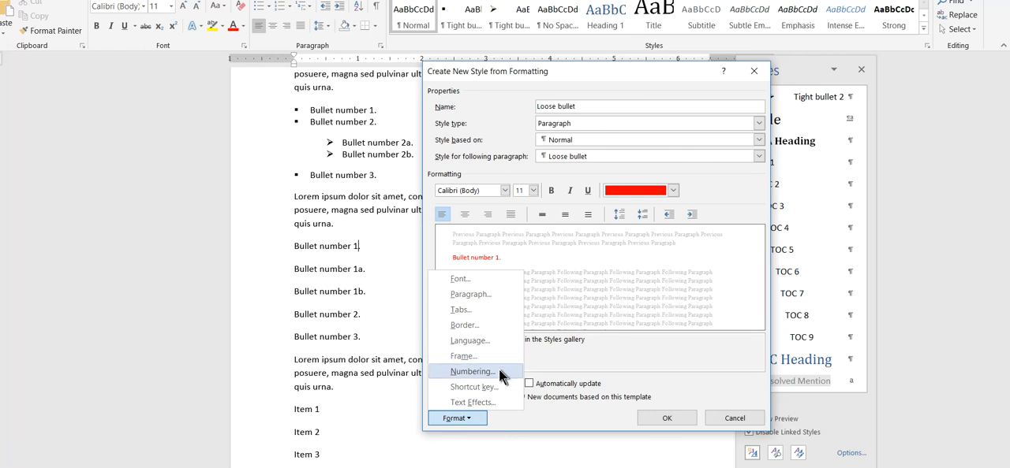
pyautogui.click(471, 371)
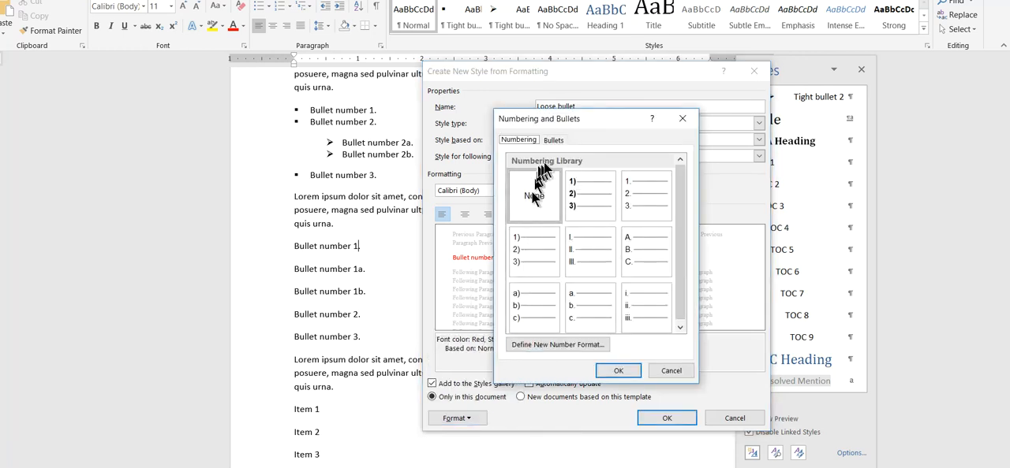
pyautogui.click(553, 139)
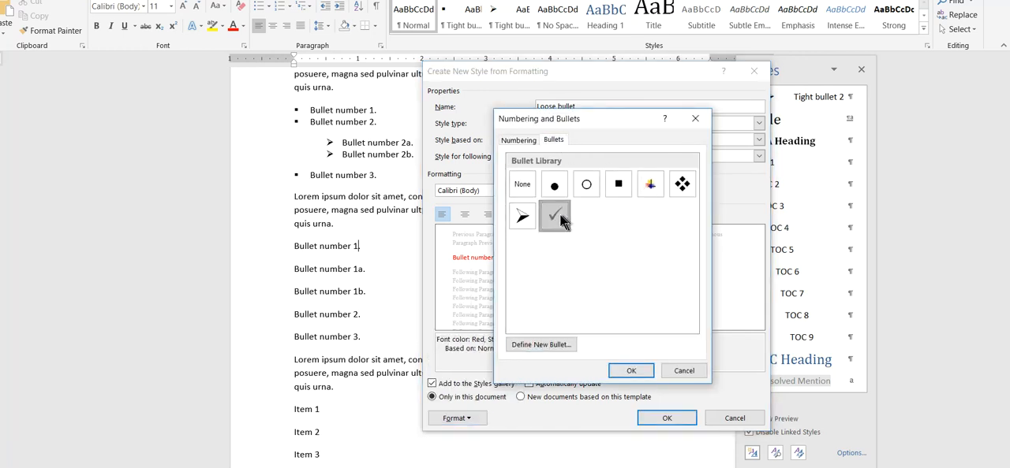
pyautogui.click(631, 370)
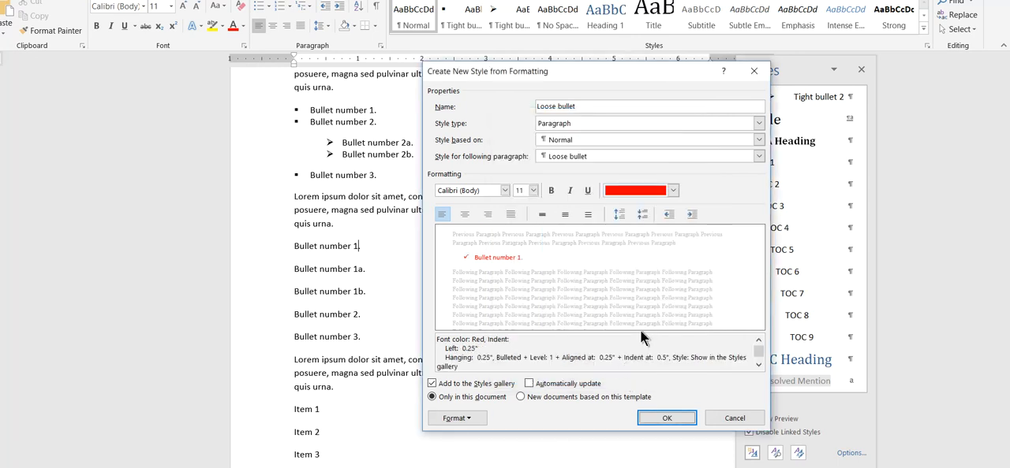
# Adjust Loose bullet's paragraph indent and spacing settings and confirm them.
pyautogui.click(456, 418)
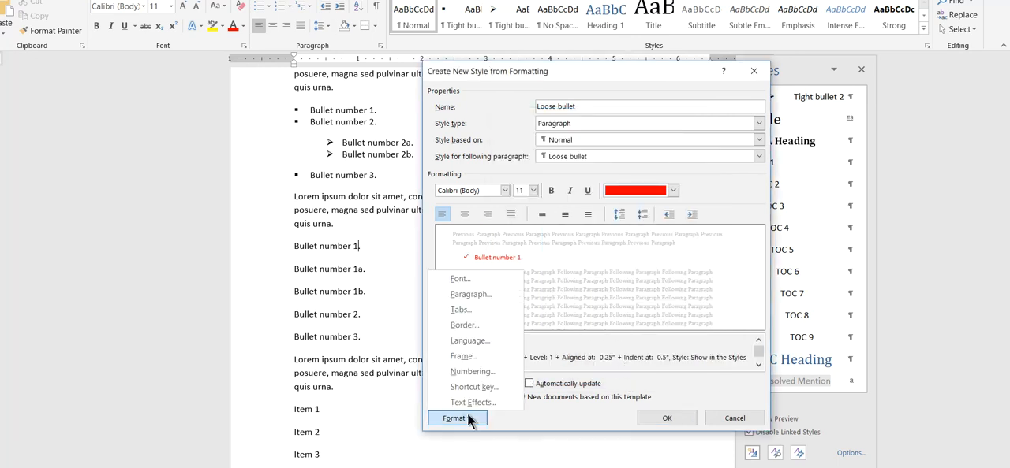
pyautogui.click(470, 294)
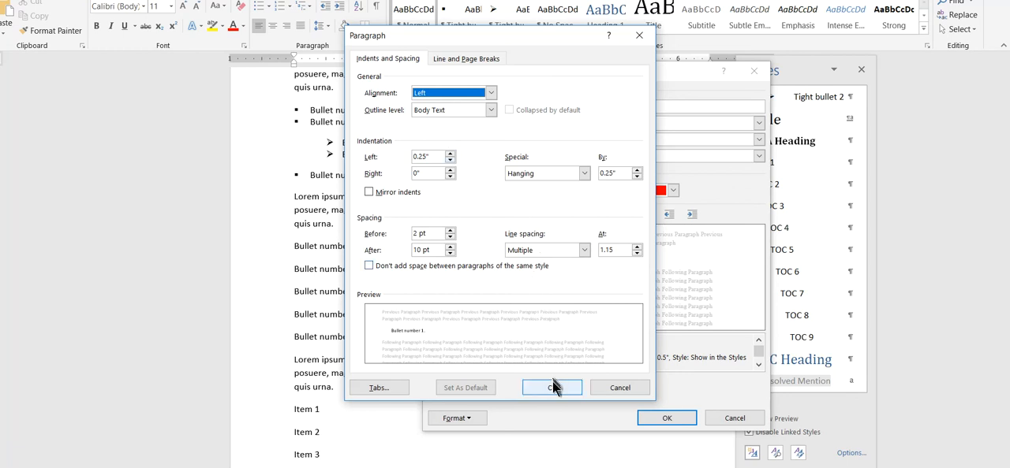
pyautogui.click(552, 387)
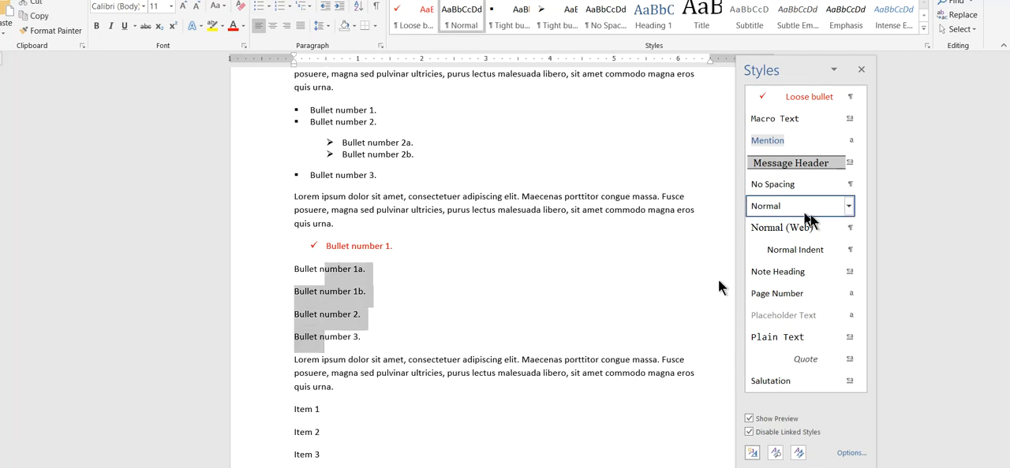
# Apply Loose bullet to the remaining bullet lines and start another new style.
pyautogui.click(808, 96)
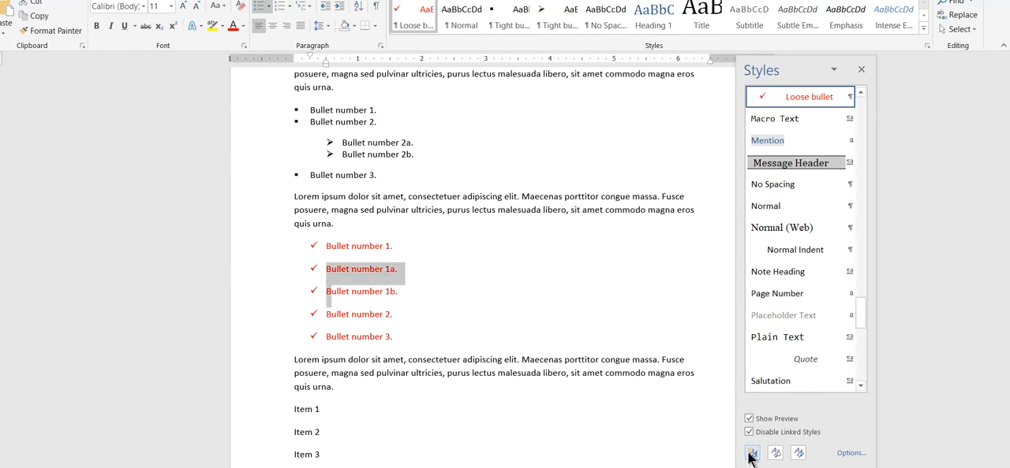
pyautogui.click(751, 453)
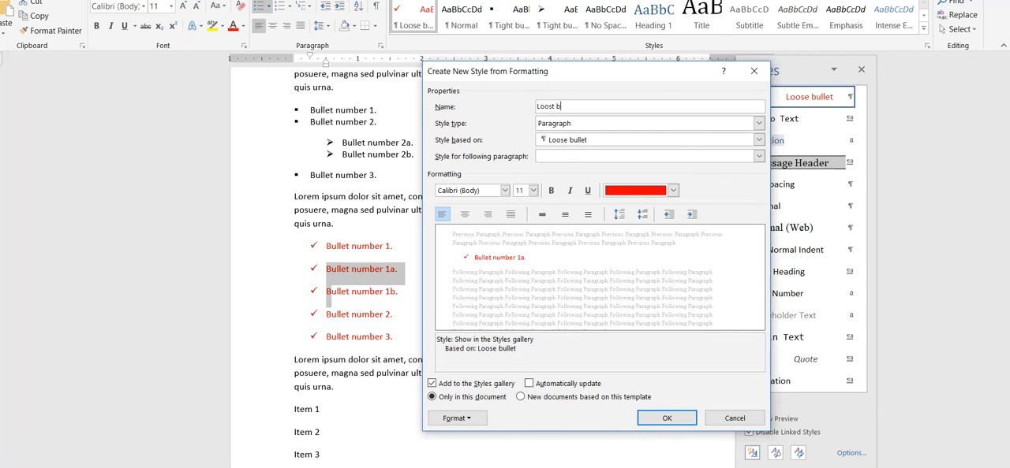
# Name the style Loose bullet 2 and give it the diamond-pattern bullet.
pyautogui.press('BackSpace')
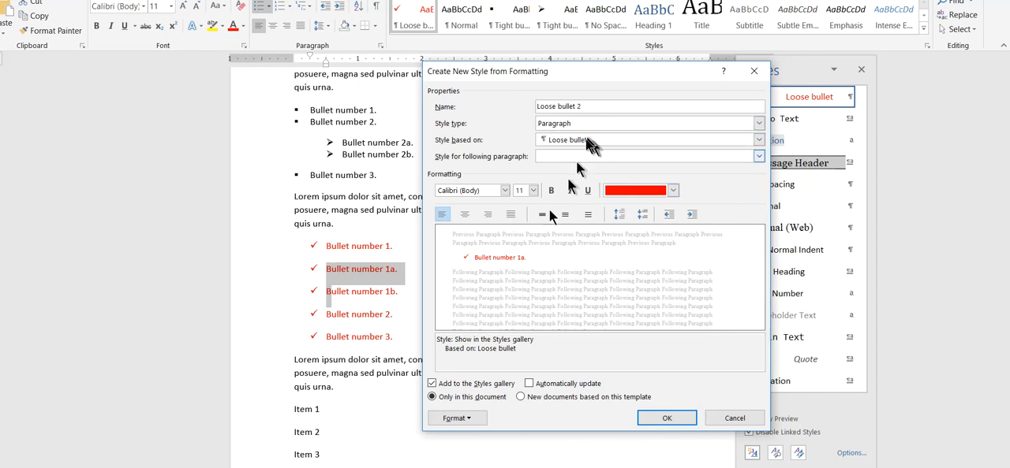
pyautogui.click(454, 418)
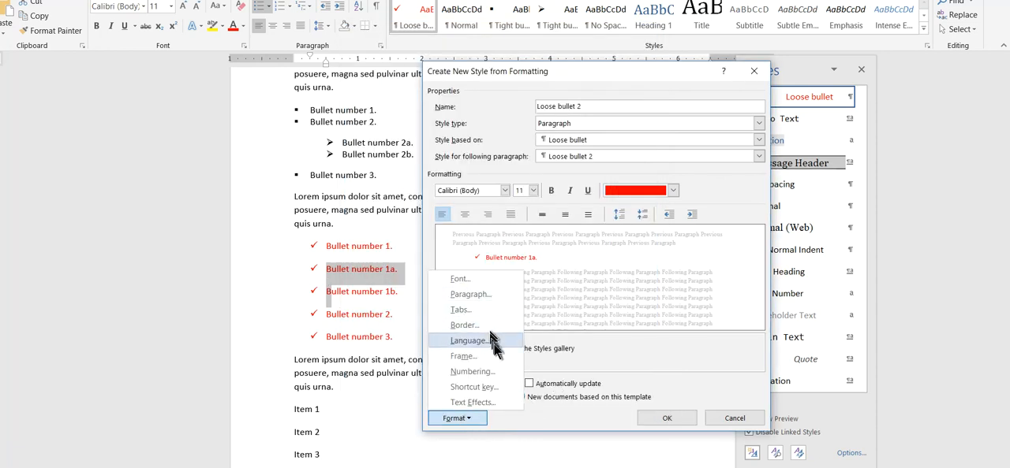
pyautogui.click(471, 372)
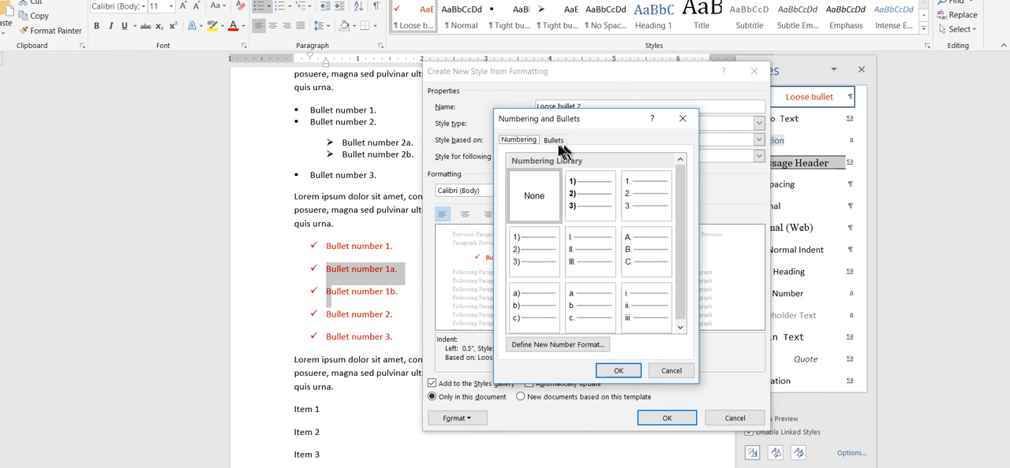
pyautogui.click(553, 140)
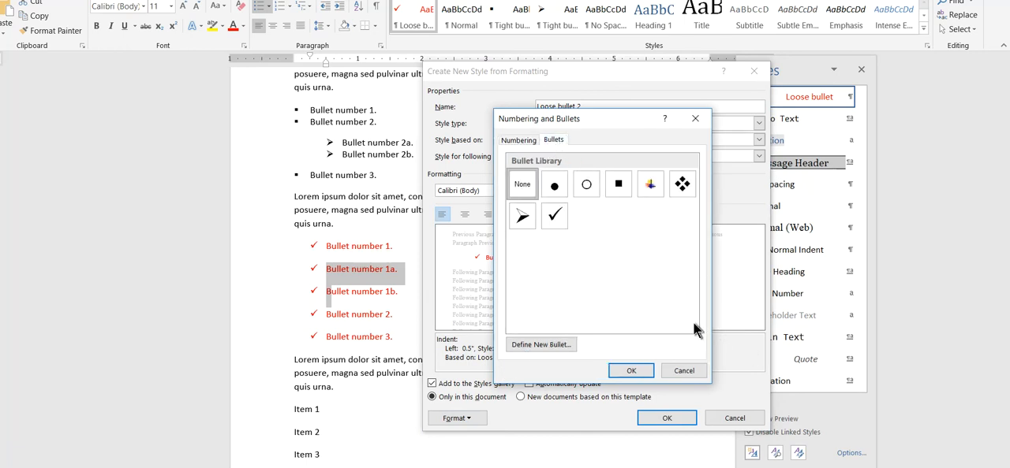
pyautogui.click(683, 184)
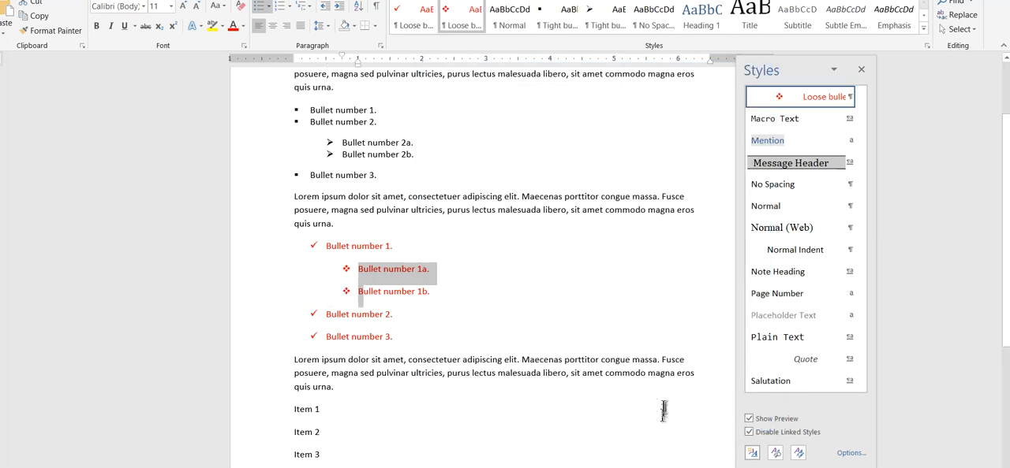
pyautogui.click(431, 291)
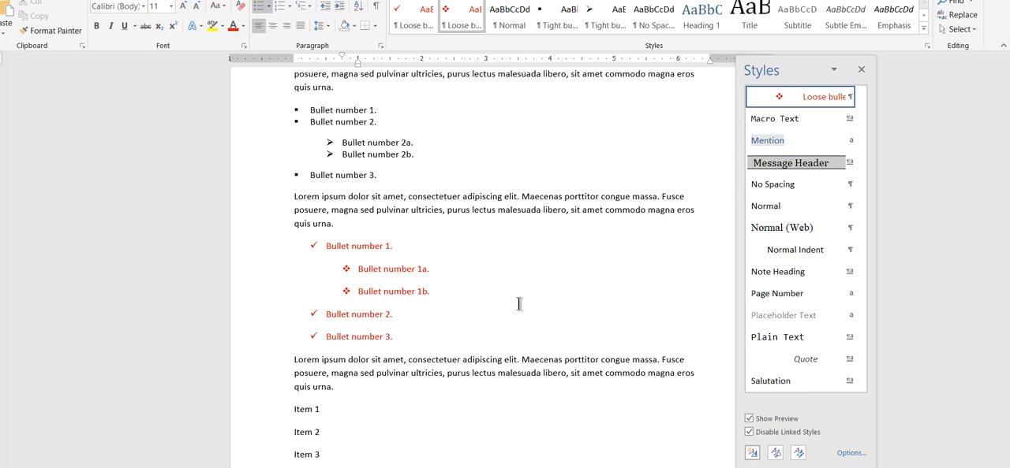
pyautogui.moveTo(542, 157)
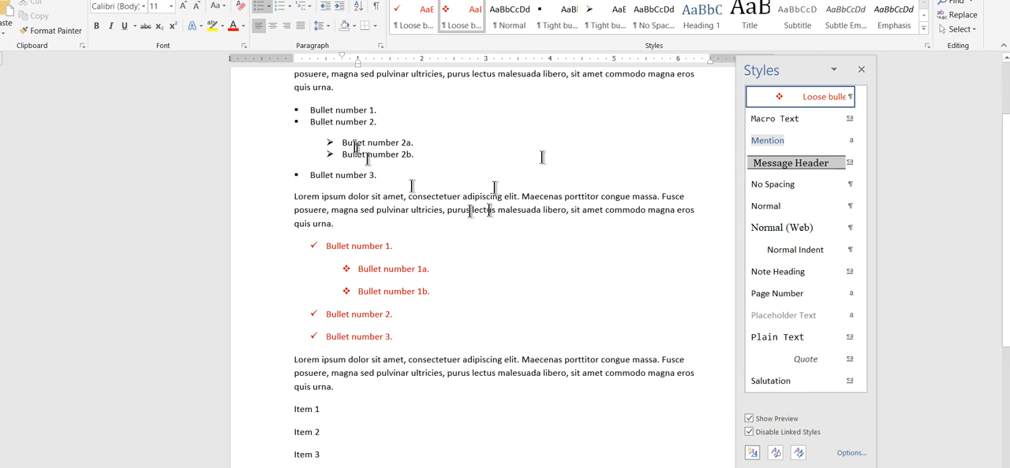